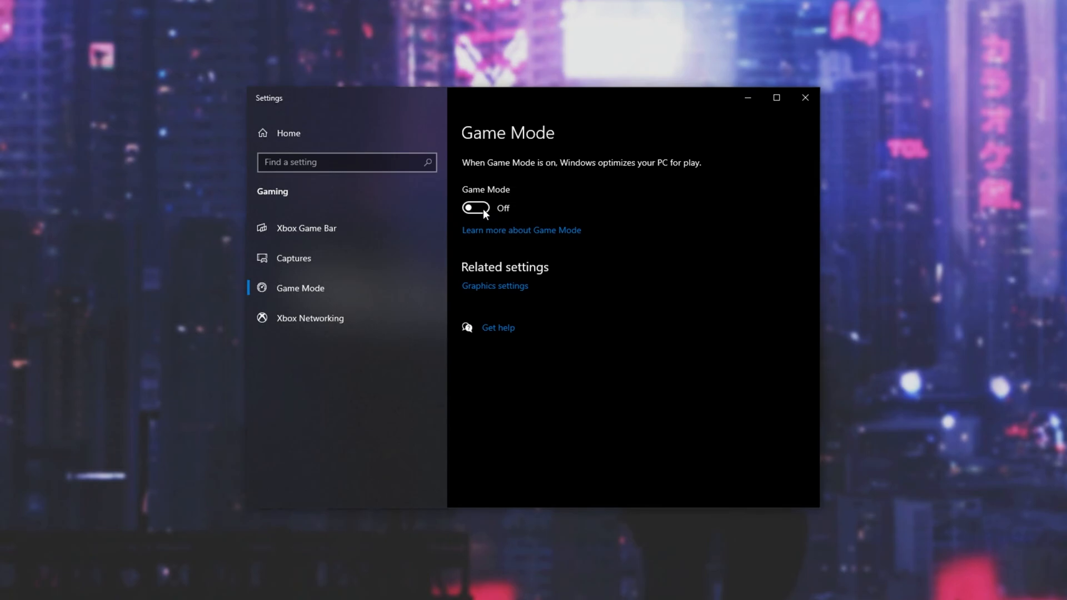
Step: Turn Game Mode on, then check the Captures and Xbox Game Bar pages show recording and Game Bar off
{"action": "left_click", "coordinate": [475, 208]}
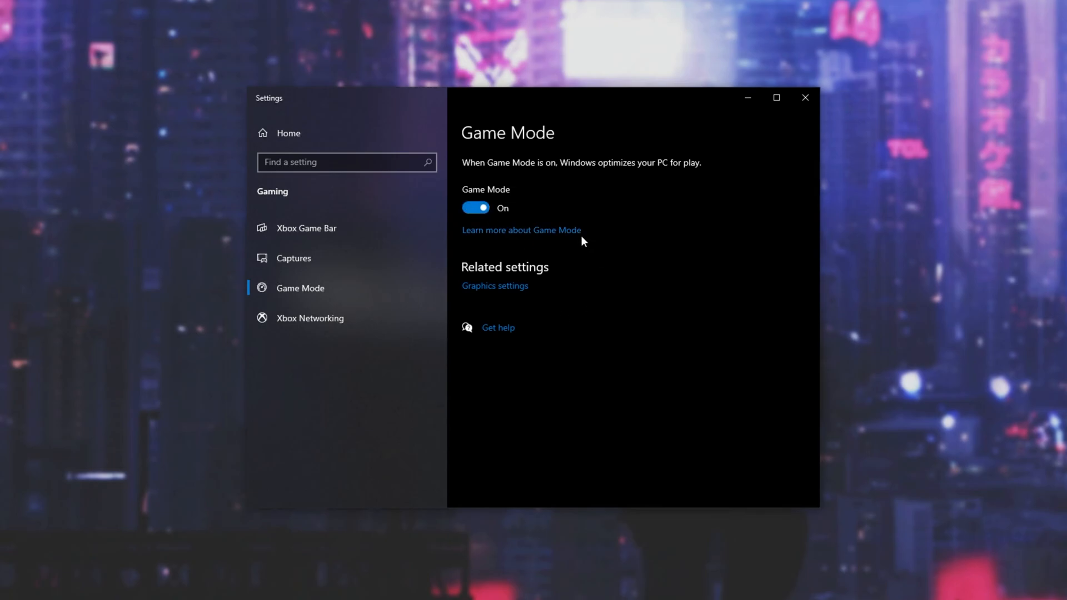
{"action": "mouse_move", "coordinate": [299, 269]}
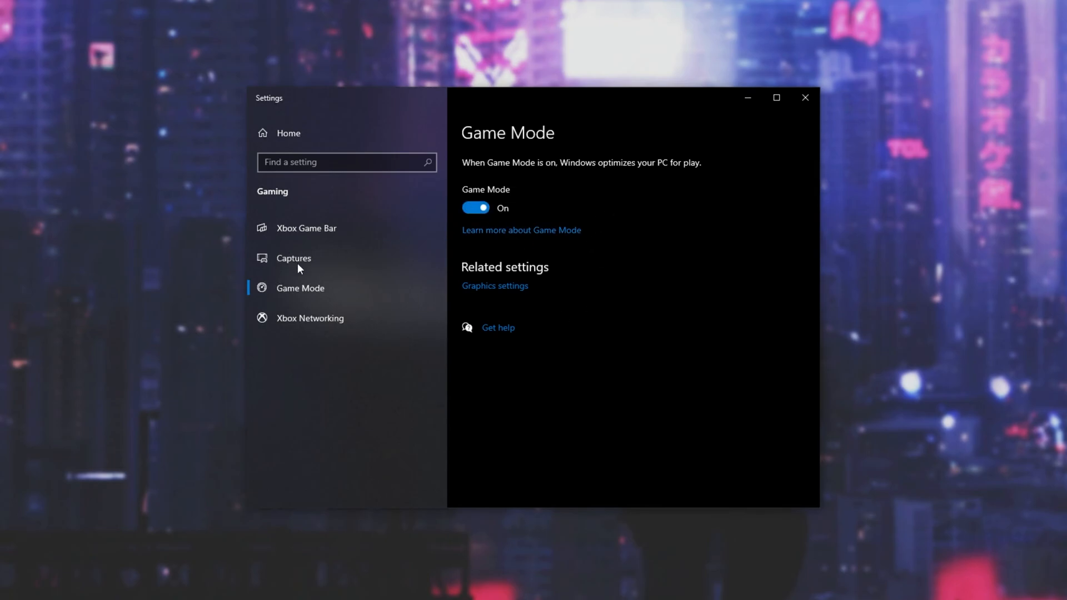
{"action": "left_click", "coordinate": [293, 257]}
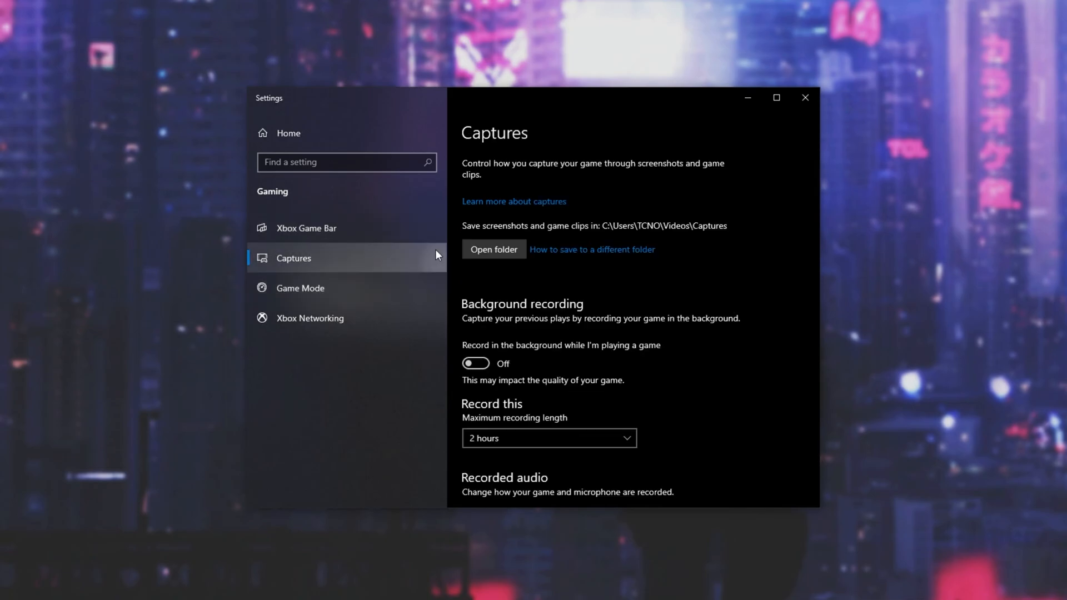
{"action": "mouse_move", "coordinate": [464, 310]}
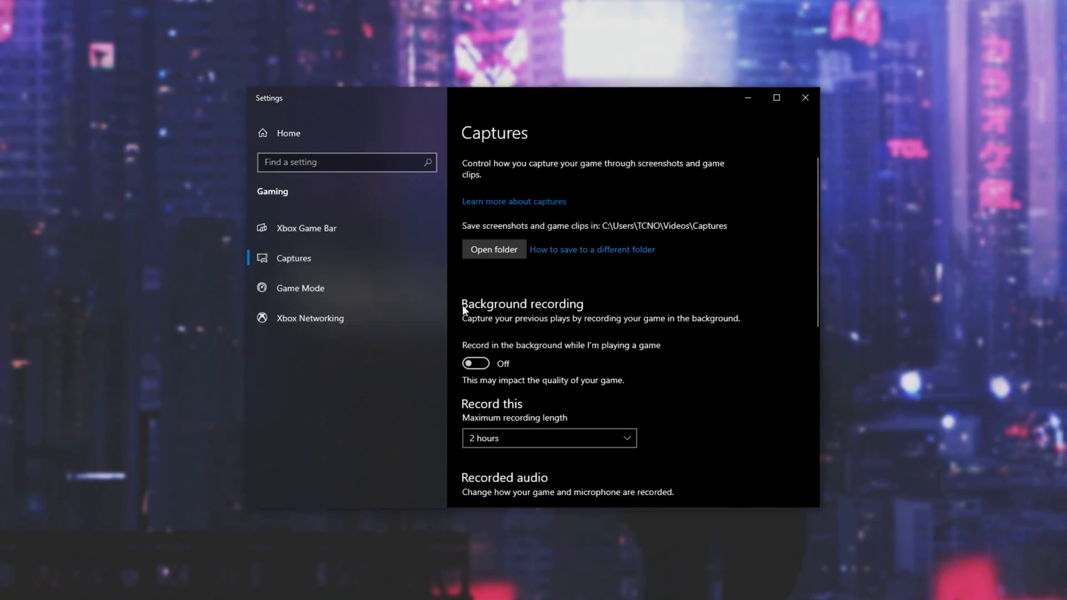
{"action": "left_click", "coordinate": [306, 228]}
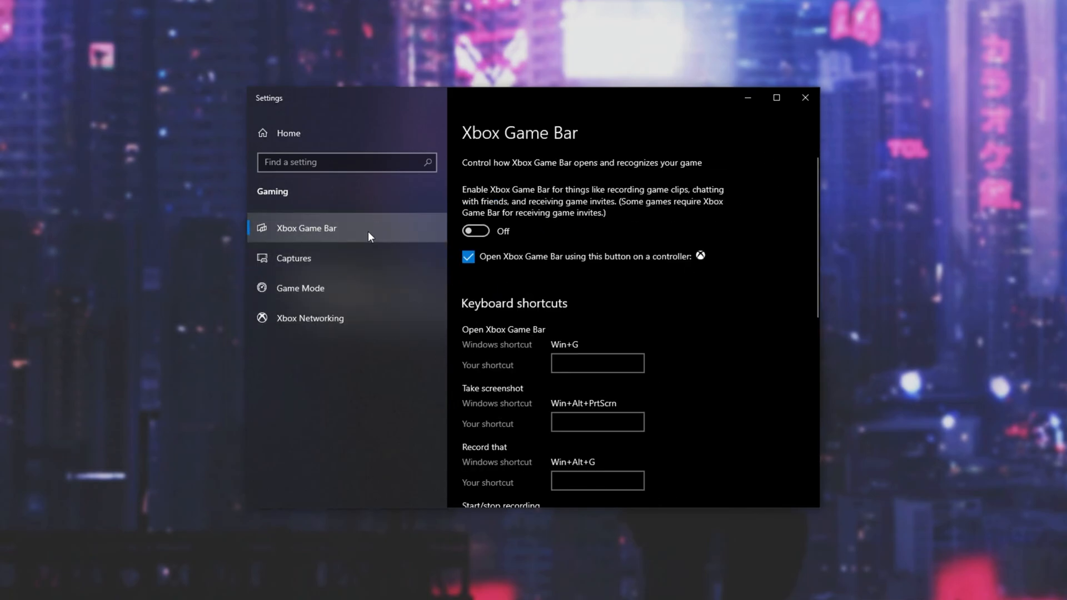
{"action": "mouse_move", "coordinate": [804, 98]}
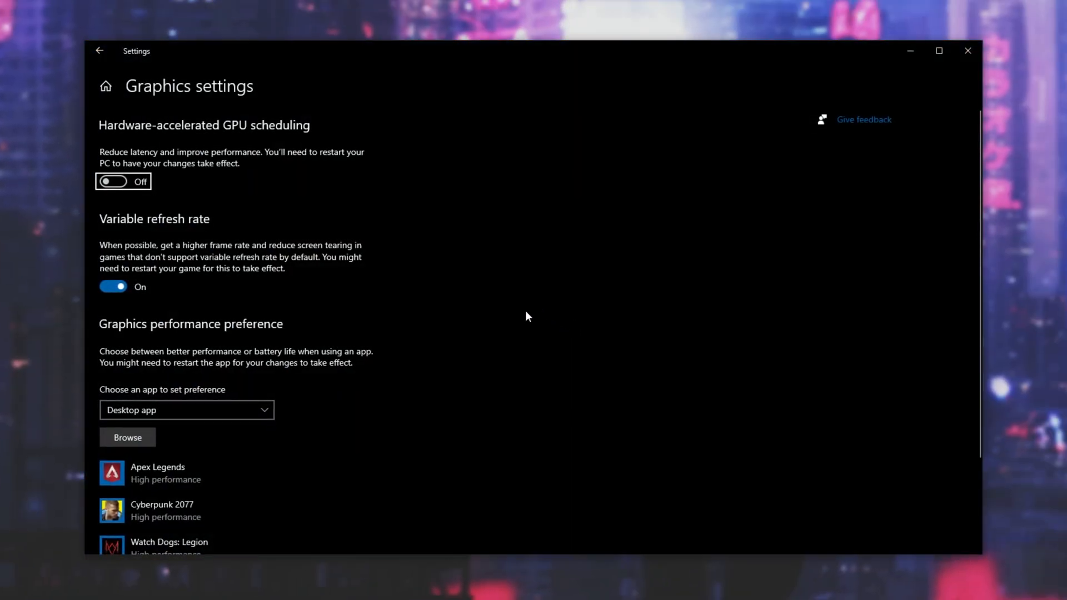
{"action": "mouse_move", "coordinate": [226, 166]}
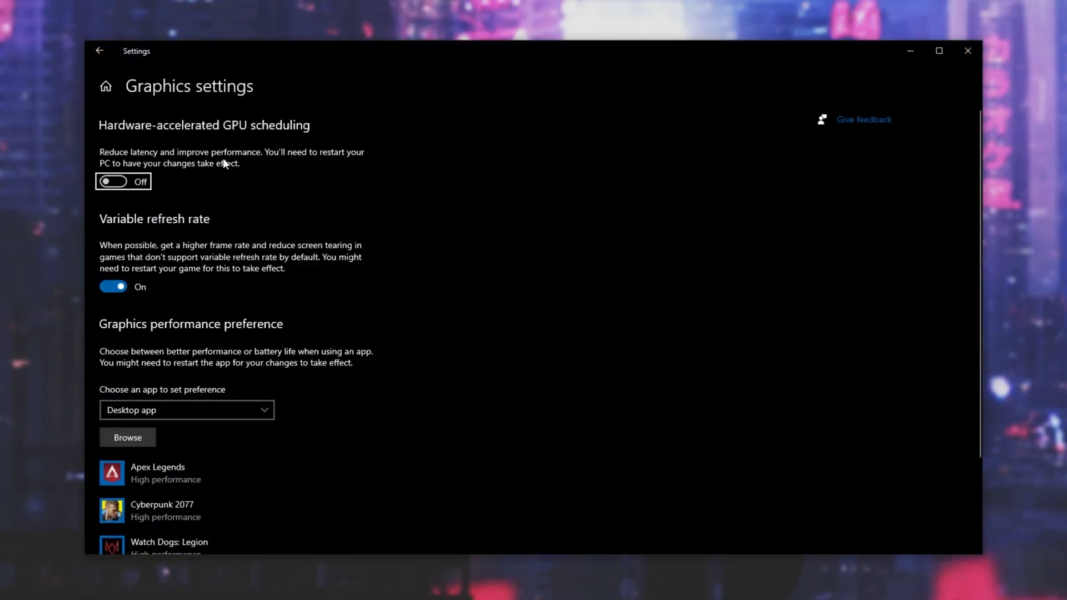
{"action": "mouse_move", "coordinate": [210, 160]}
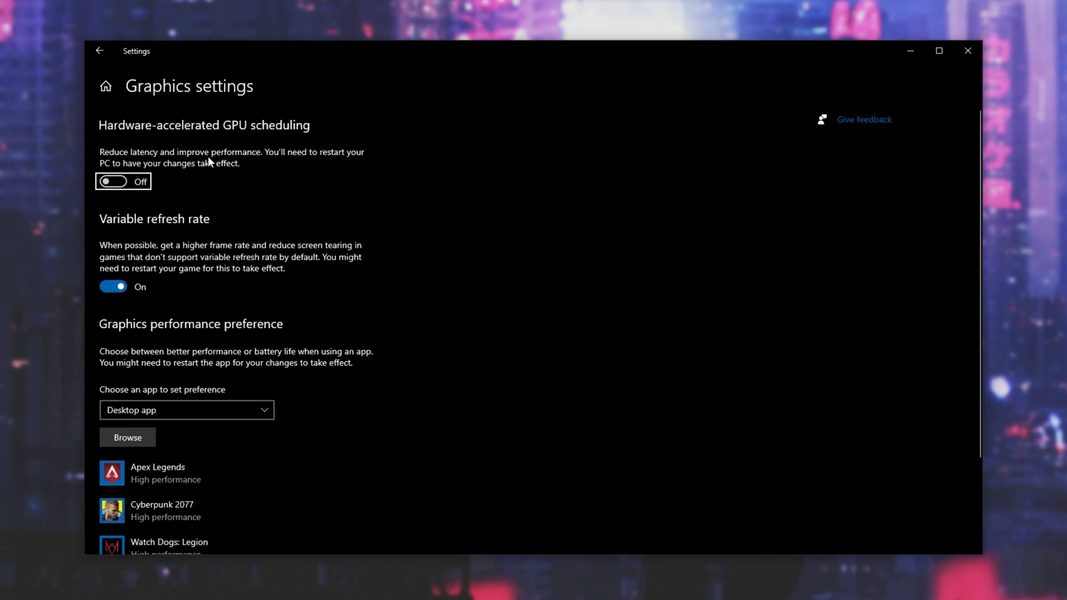
{"action": "mouse_move", "coordinate": [150, 181]}
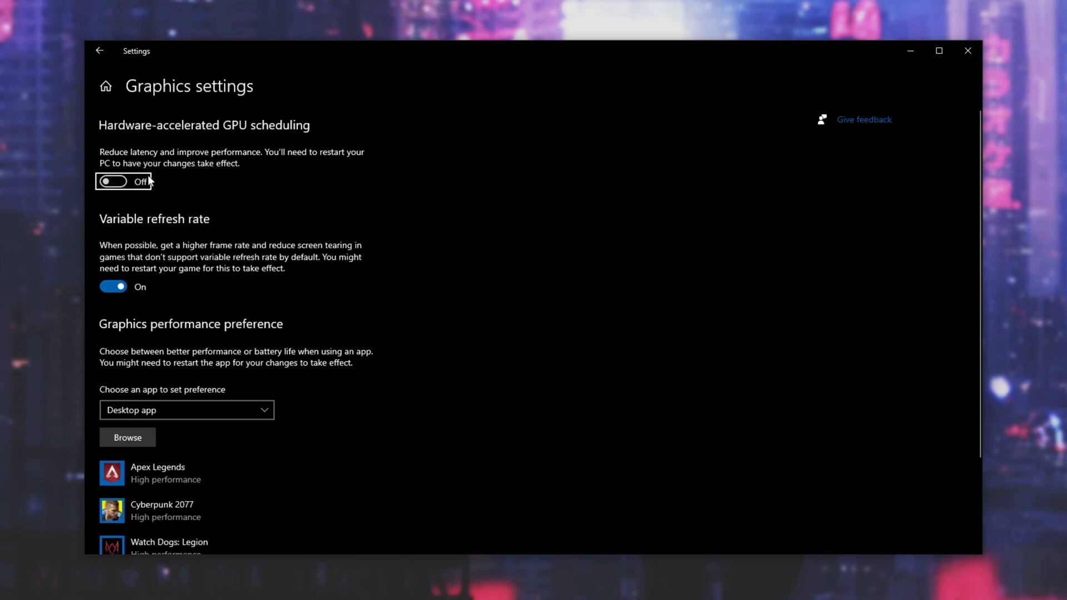
{"action": "mouse_move", "coordinate": [121, 135]}
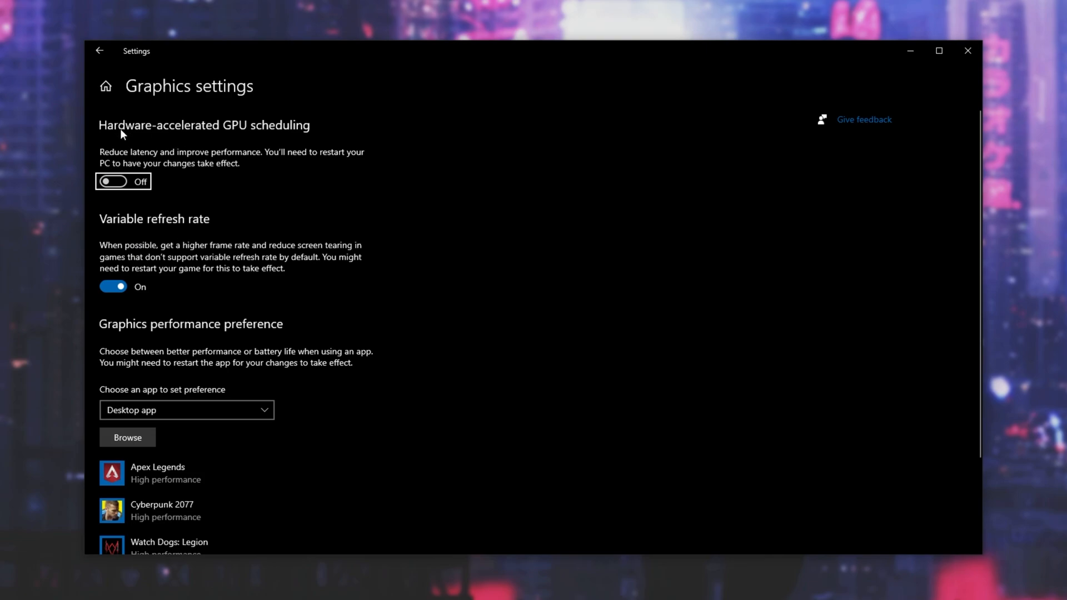
{"action": "mouse_move", "coordinate": [104, 164]}
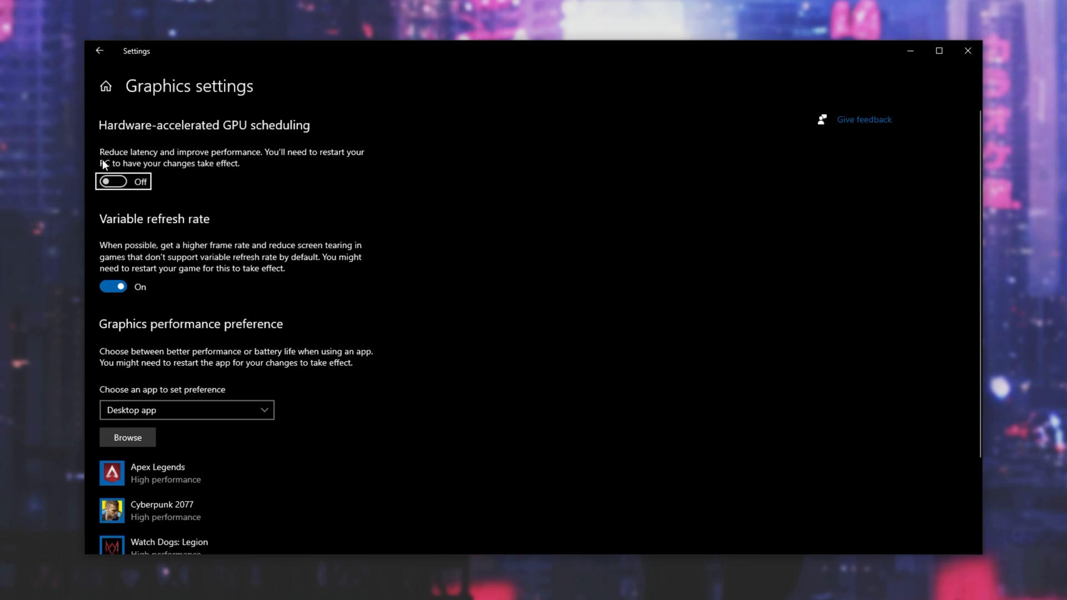
{"action": "mouse_move", "coordinate": [424, 190]}
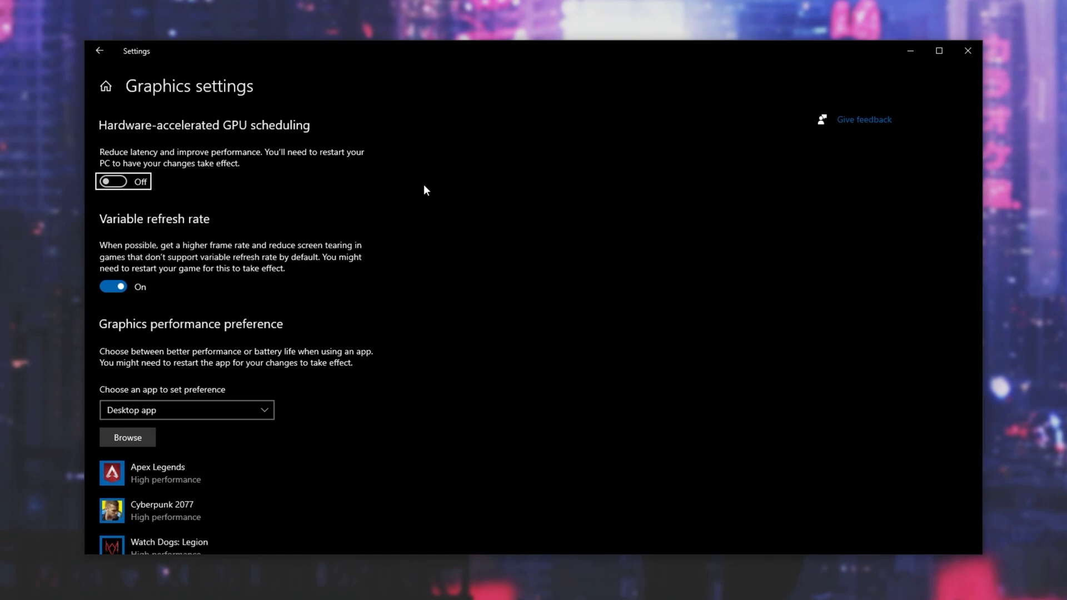
{"action": "mouse_move", "coordinate": [259, 195]}
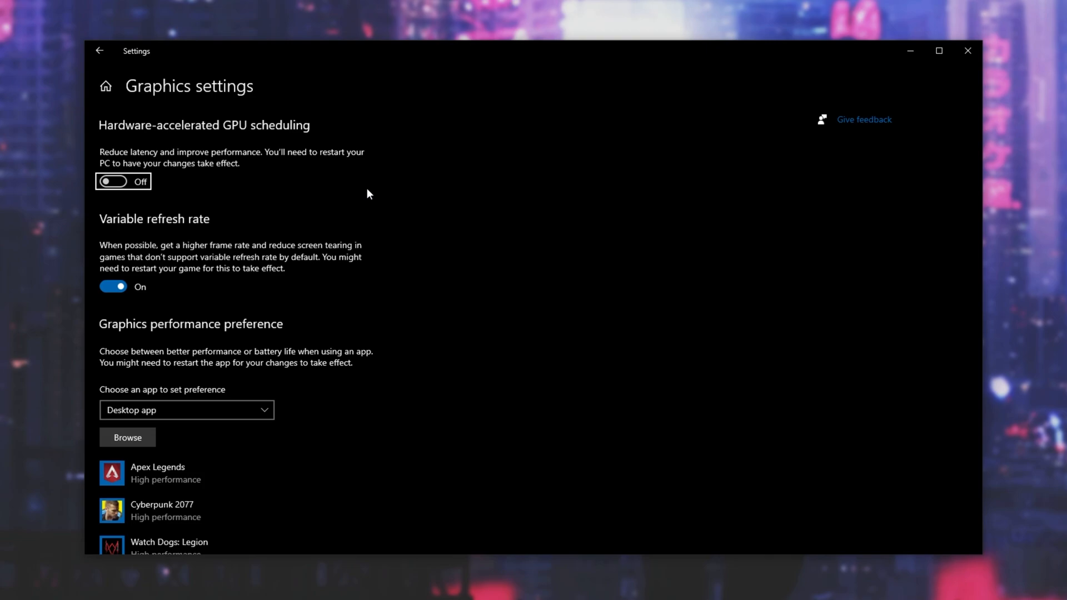
{"action": "mouse_move", "coordinate": [351, 191]}
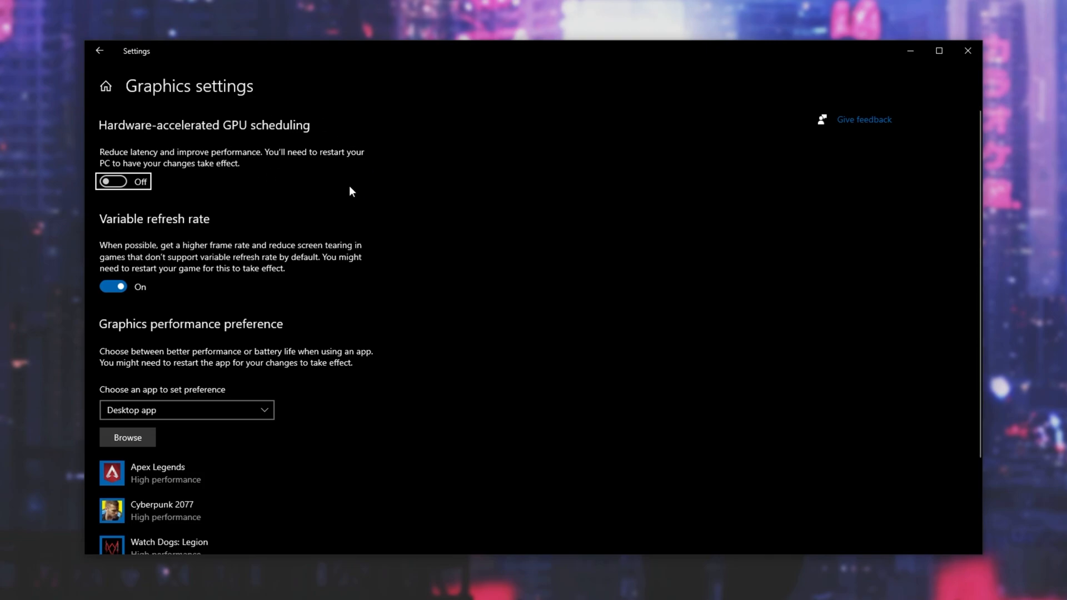
{"action": "mouse_move", "coordinate": [295, 165]}
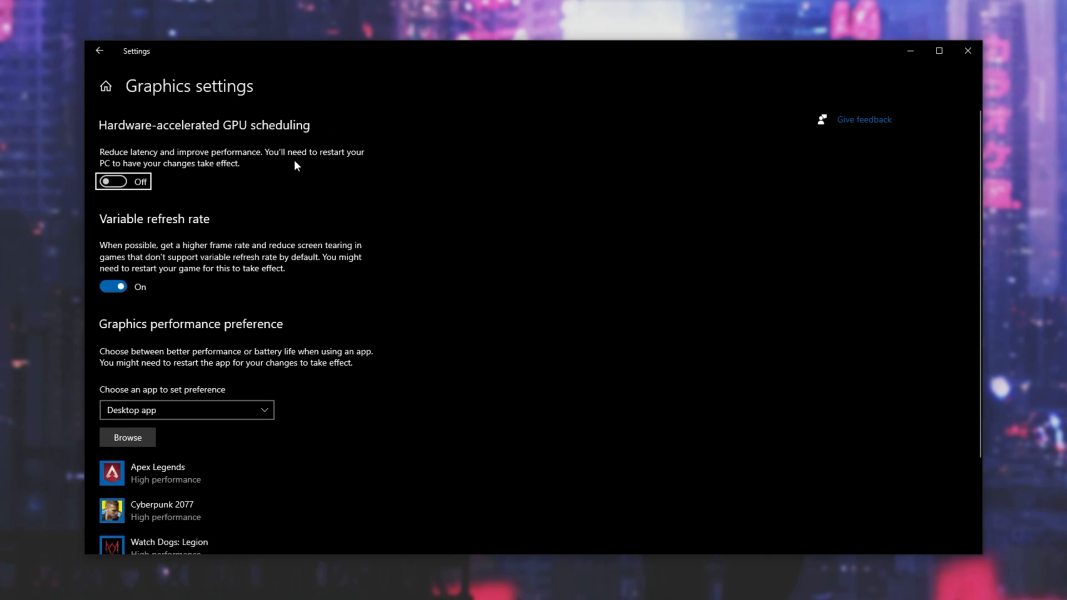
{"action": "mouse_move", "coordinate": [266, 168]}
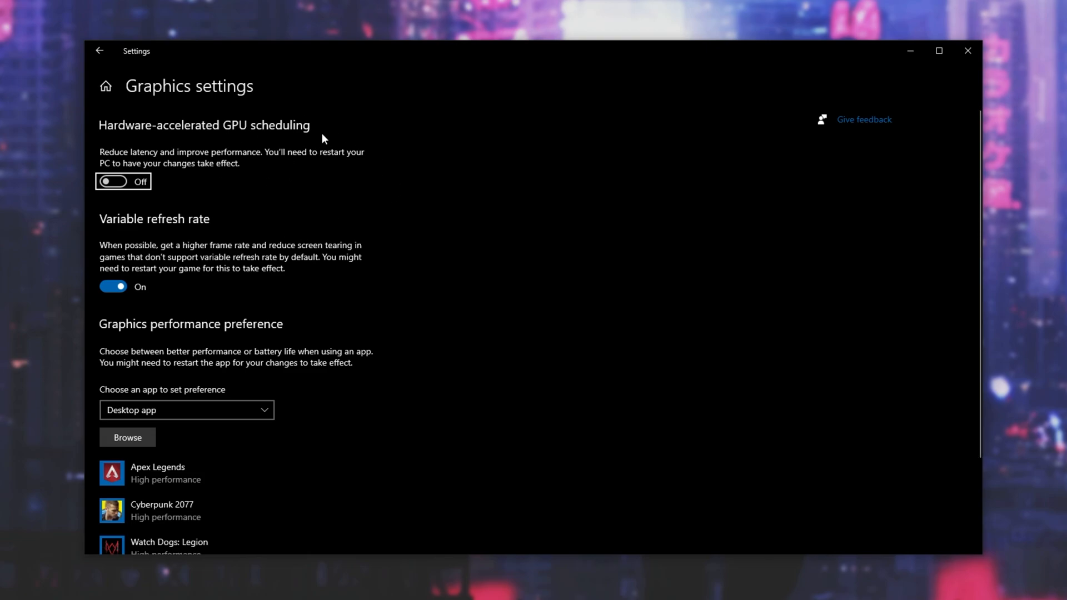
{"action": "mouse_move", "coordinate": [248, 175]}
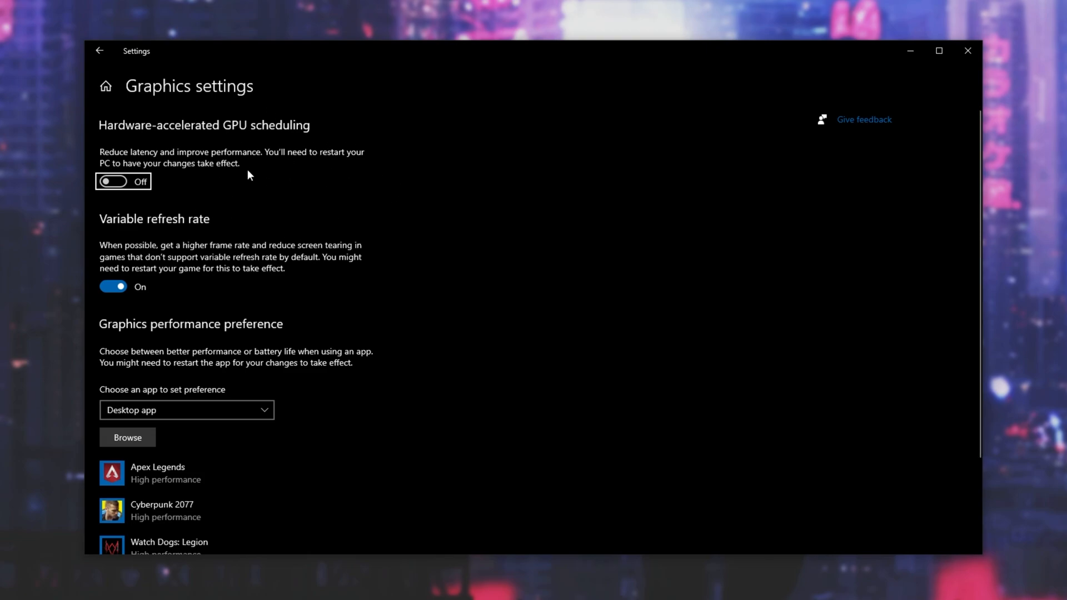
{"action": "mouse_move", "coordinate": [219, 147]}
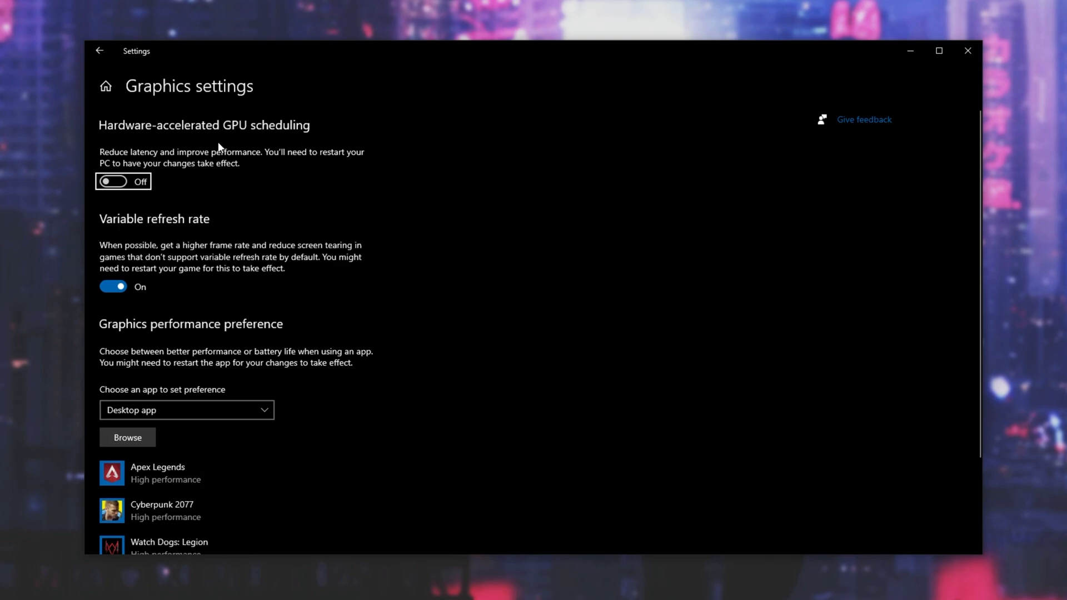
{"action": "mouse_move", "coordinate": [235, 164]}
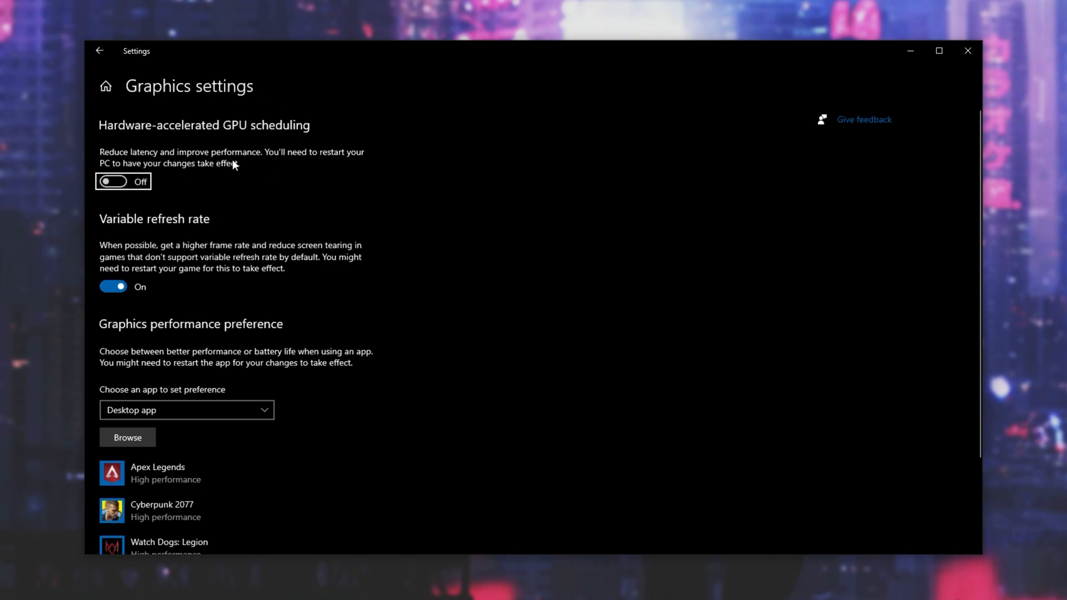
{"action": "mouse_move", "coordinate": [966, 51]}
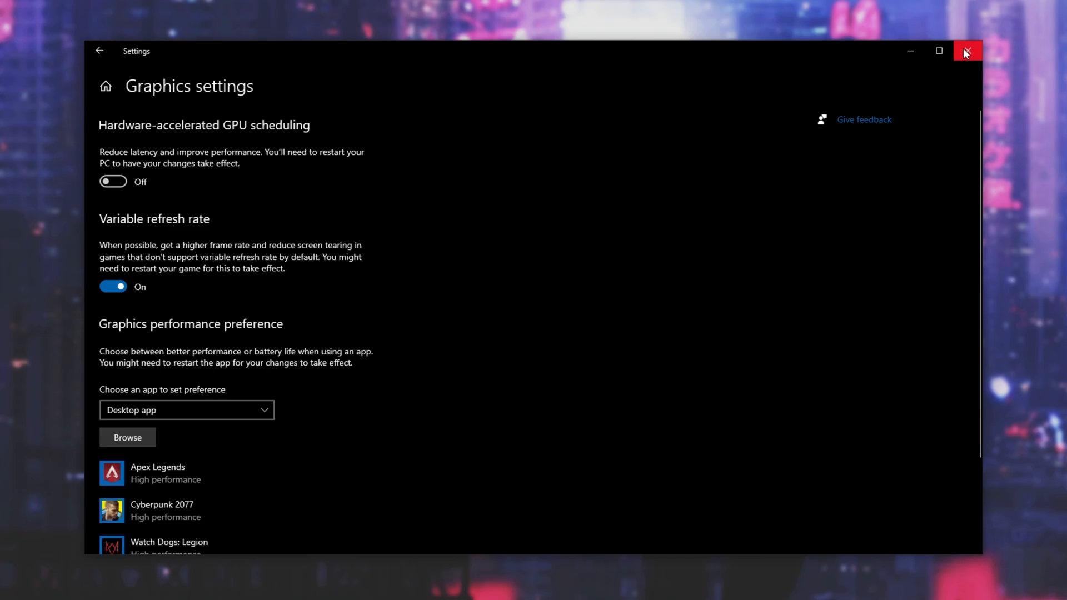
Step: Close the Windows Settings window and acknowledge OBS's 'No updates available' notice
{"action": "left_click", "coordinate": [965, 51]}
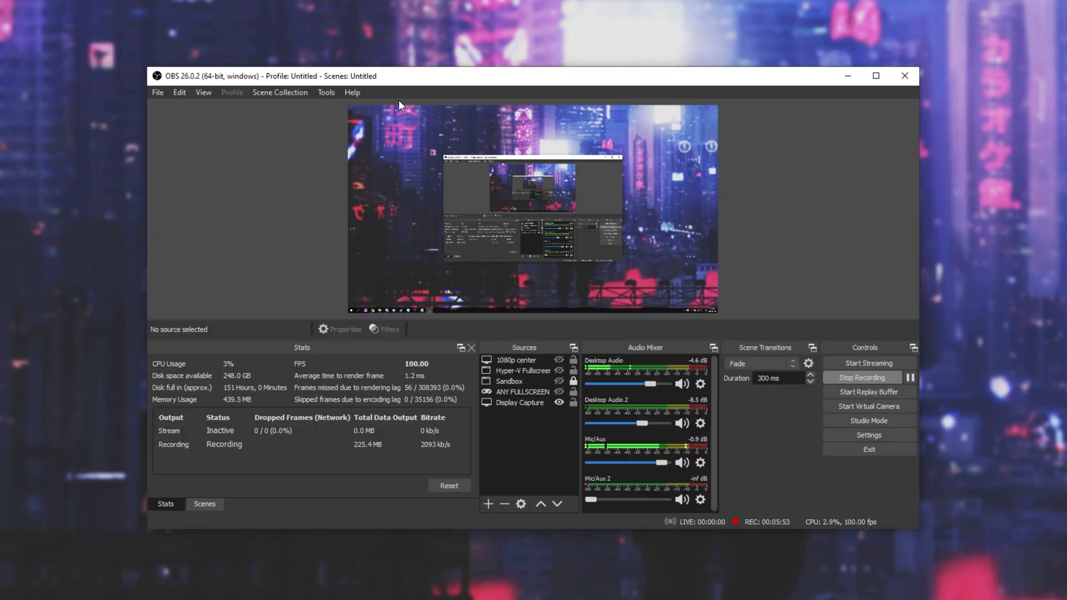
{"action": "mouse_move", "coordinate": [405, 198]}
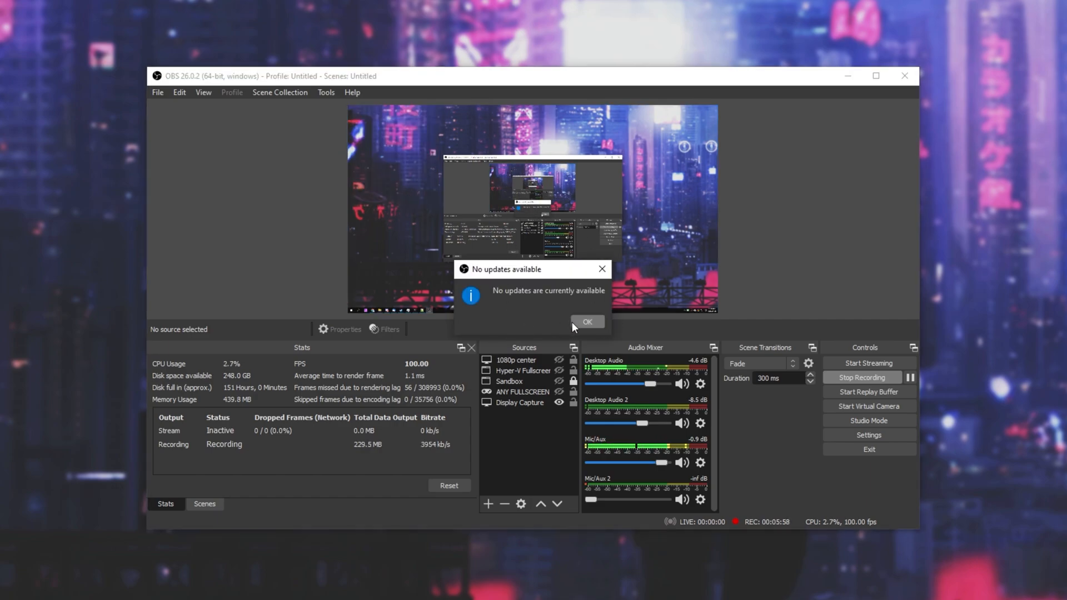
{"action": "left_click", "coordinate": [583, 321]}
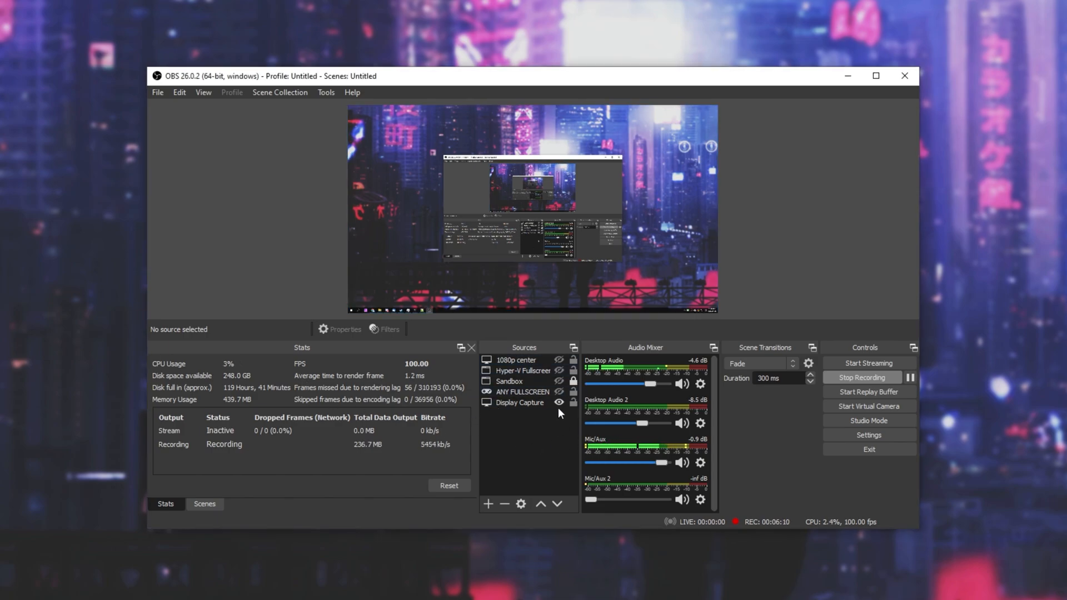
Step: Switch the bottom dock to the Scenes list with its single scene 'Scene'
{"action": "left_click", "coordinate": [205, 505]}
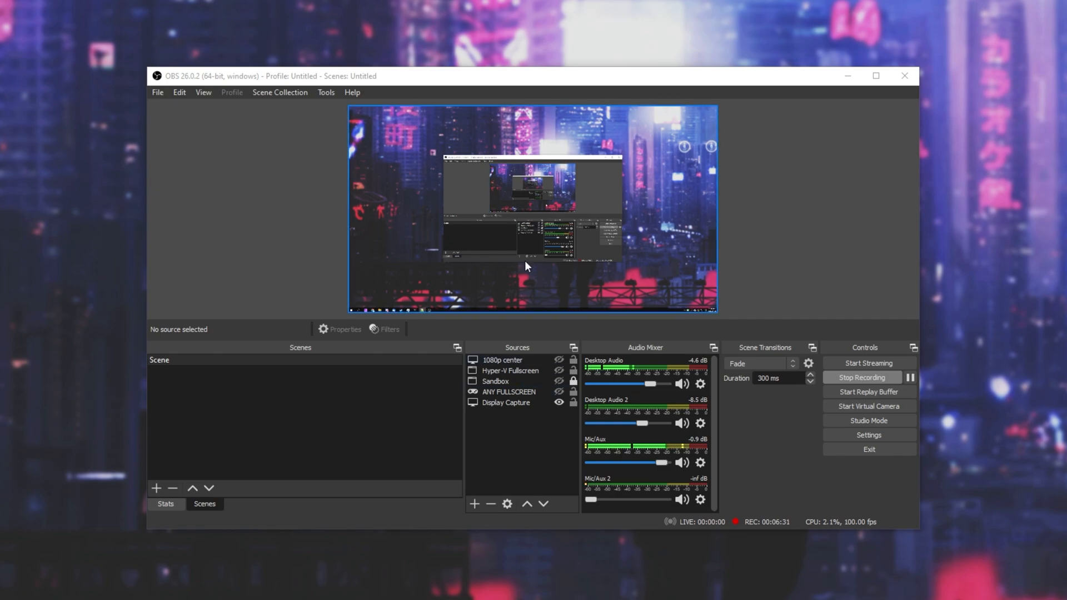
{"action": "mouse_move", "coordinate": [448, 359]}
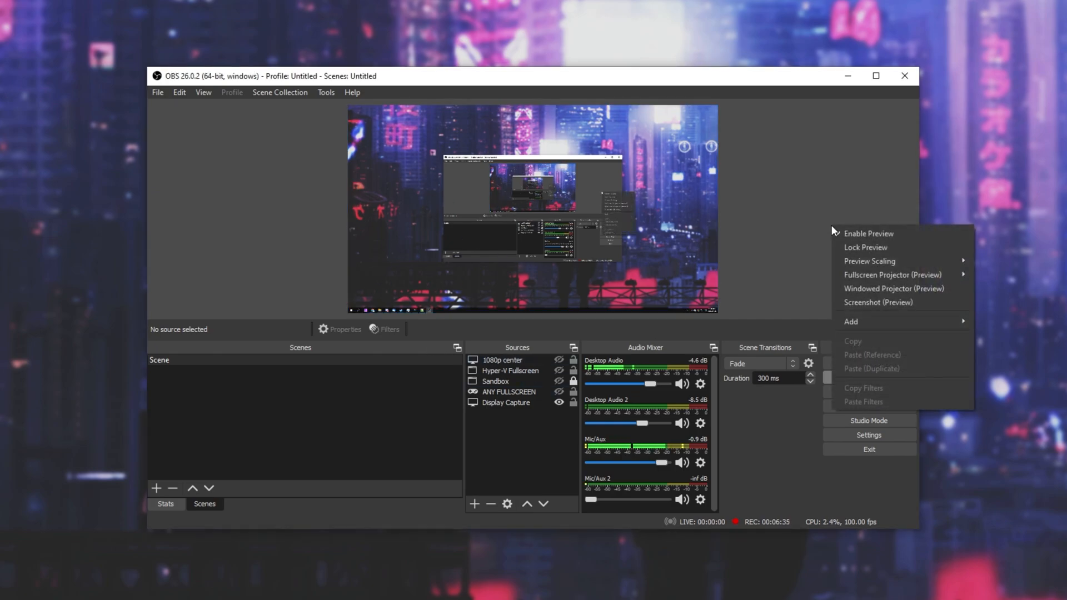
{"action": "left_click", "coordinate": [868, 233]}
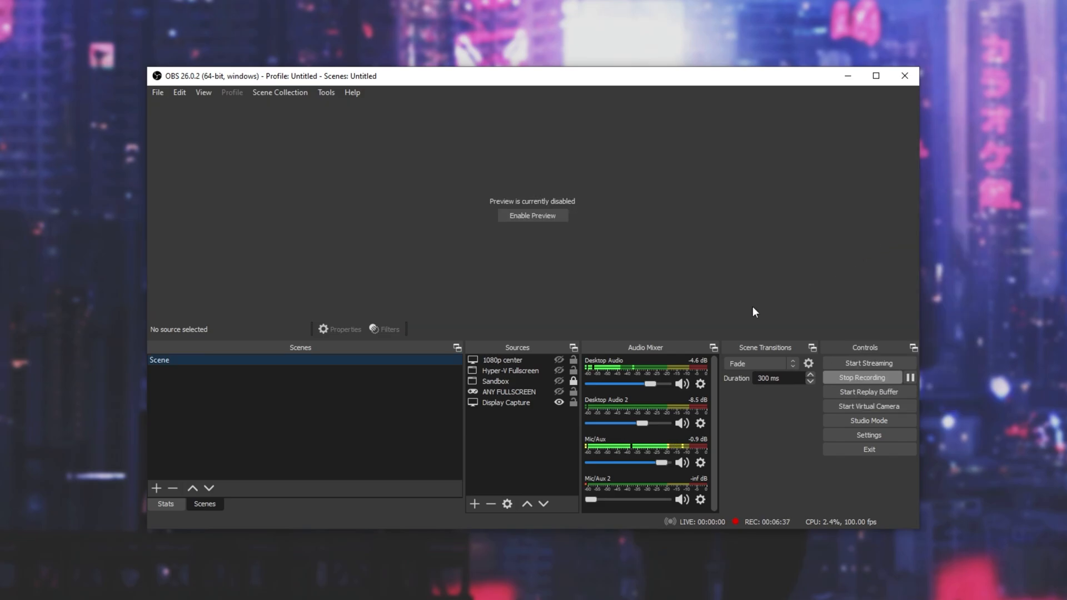
{"action": "mouse_move", "coordinate": [437, 331]}
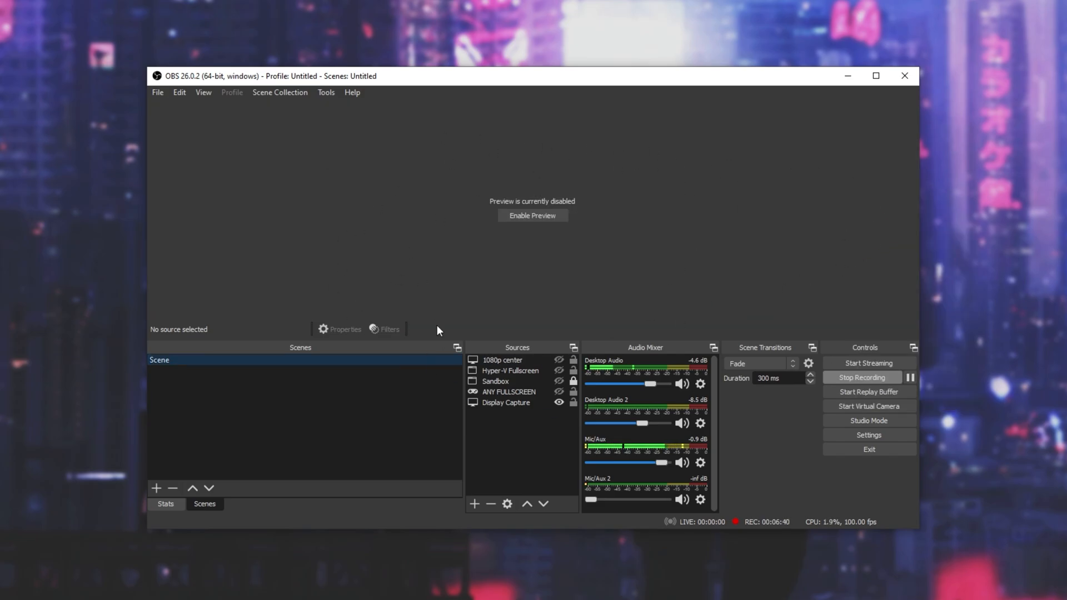
{"action": "left_click", "coordinate": [532, 214]}
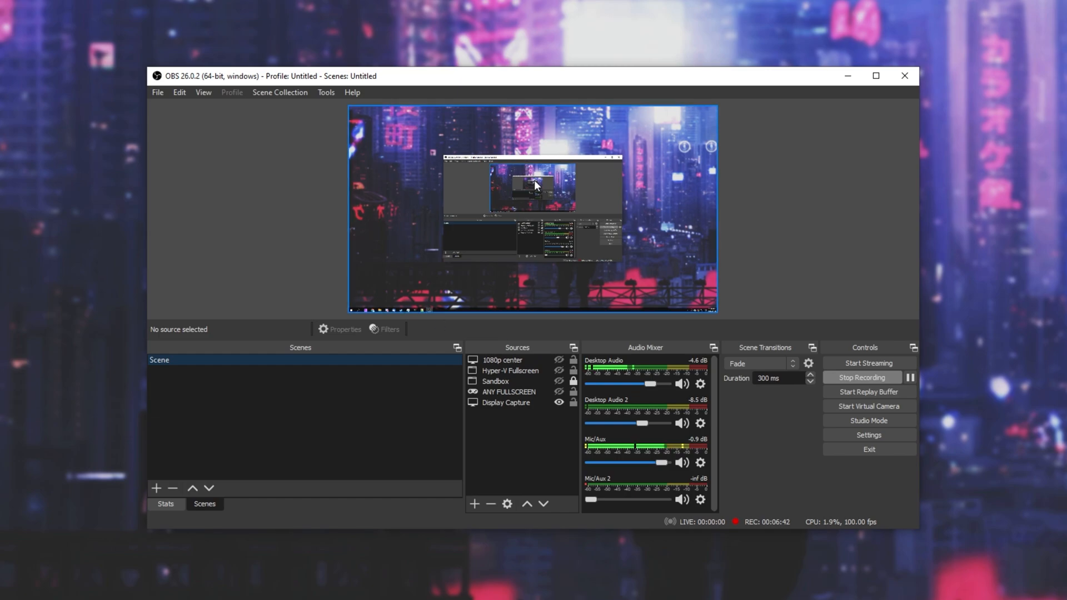
{"action": "mouse_move", "coordinate": [619, 233]}
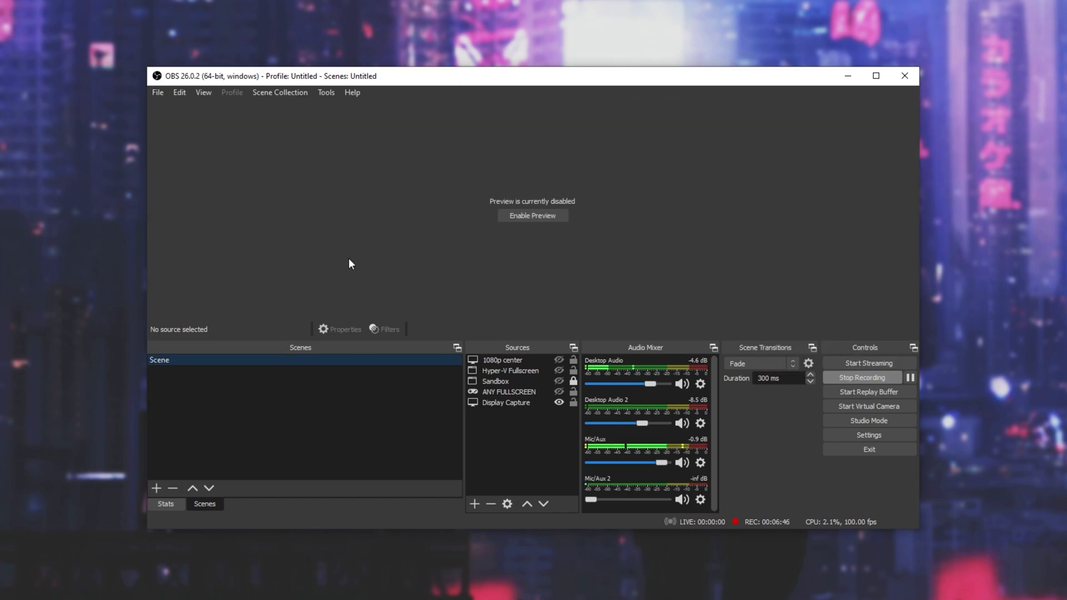
{"action": "mouse_move", "coordinate": [453, 151]}
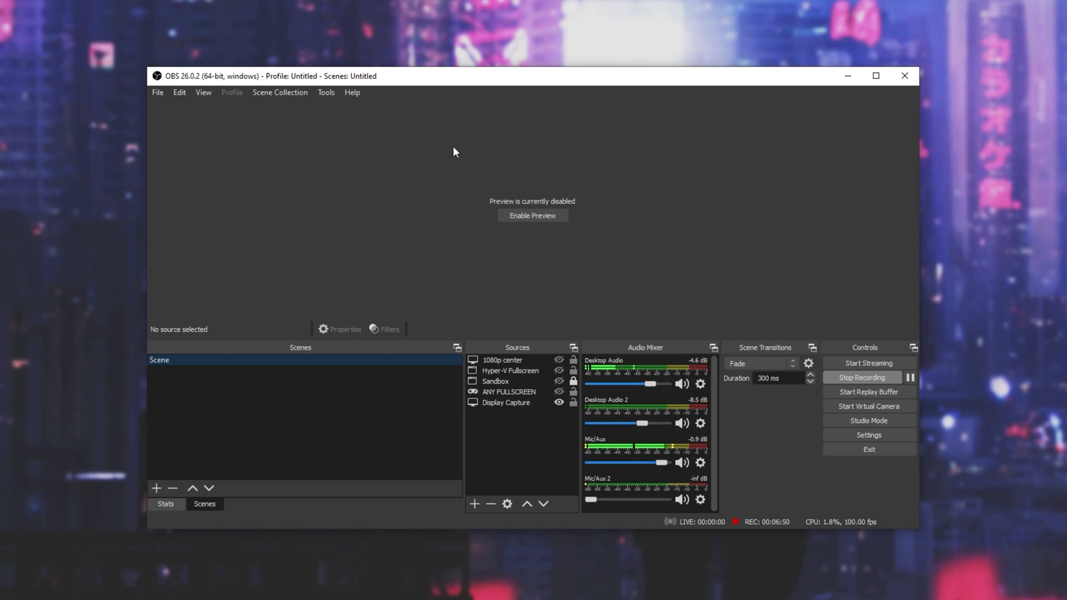
{"action": "mouse_move", "coordinate": [421, 308]}
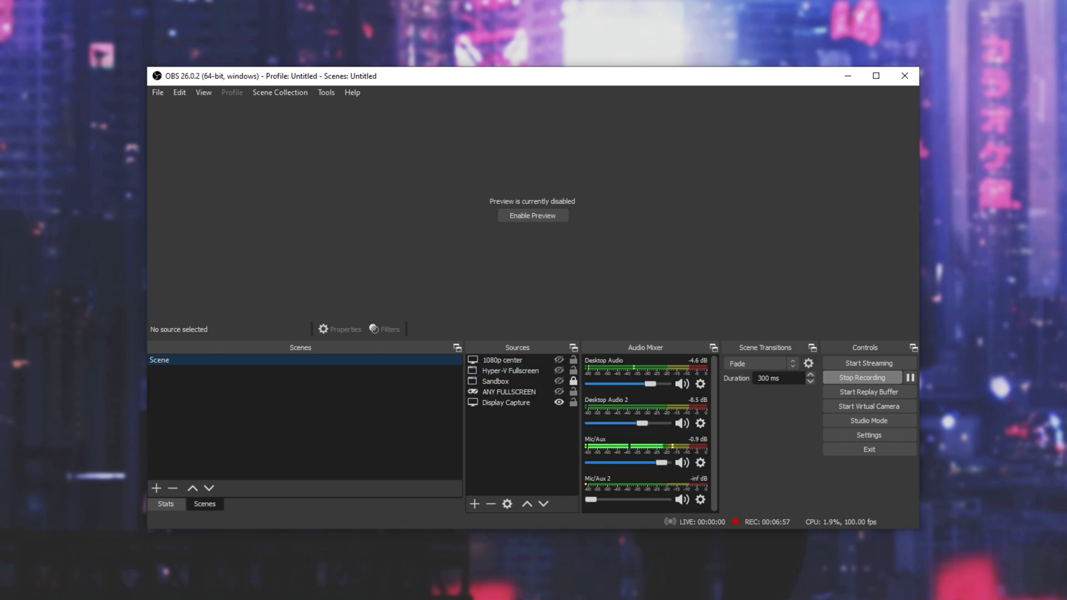
{"action": "mouse_move", "coordinate": [562, 250]}
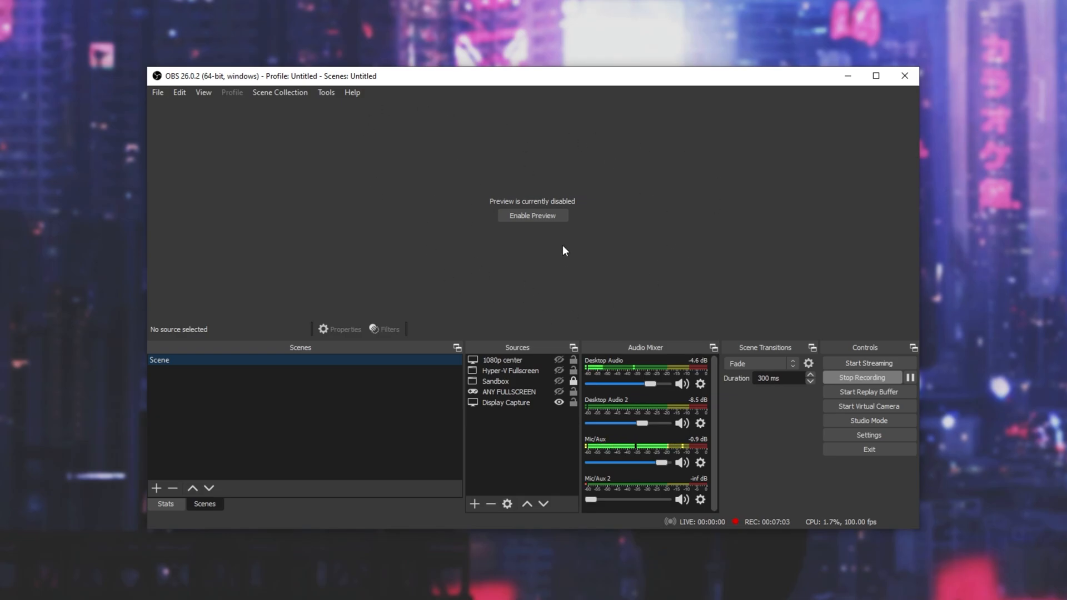
Step: Re-enable the preview, show the Stats dock and check the ANY FULLSCREEN source's properties unchanged
{"action": "left_click", "coordinate": [532, 214]}
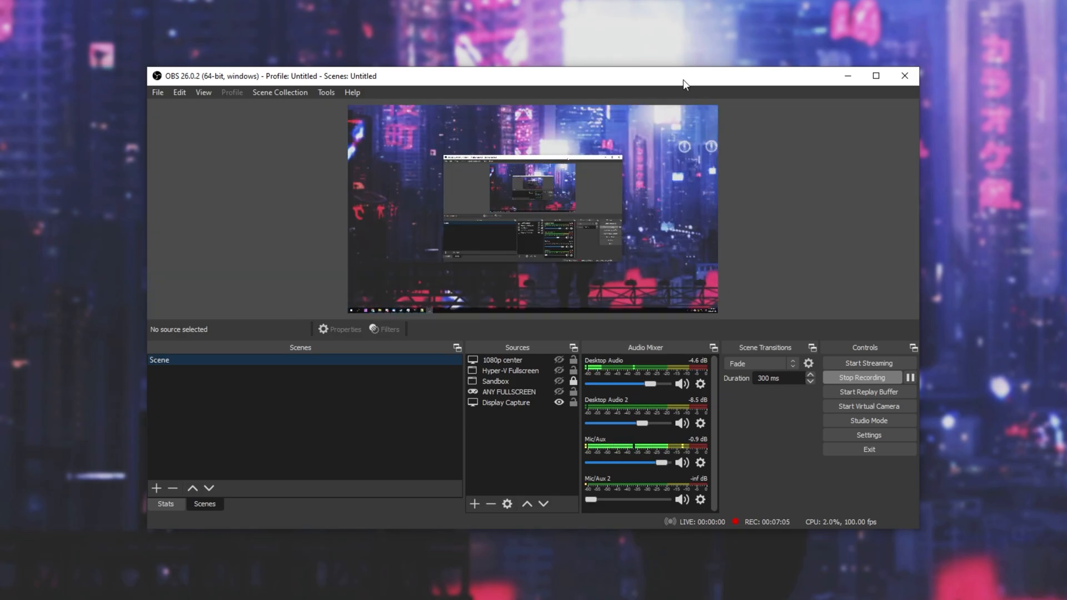
{"action": "left_click", "coordinate": [165, 504]}
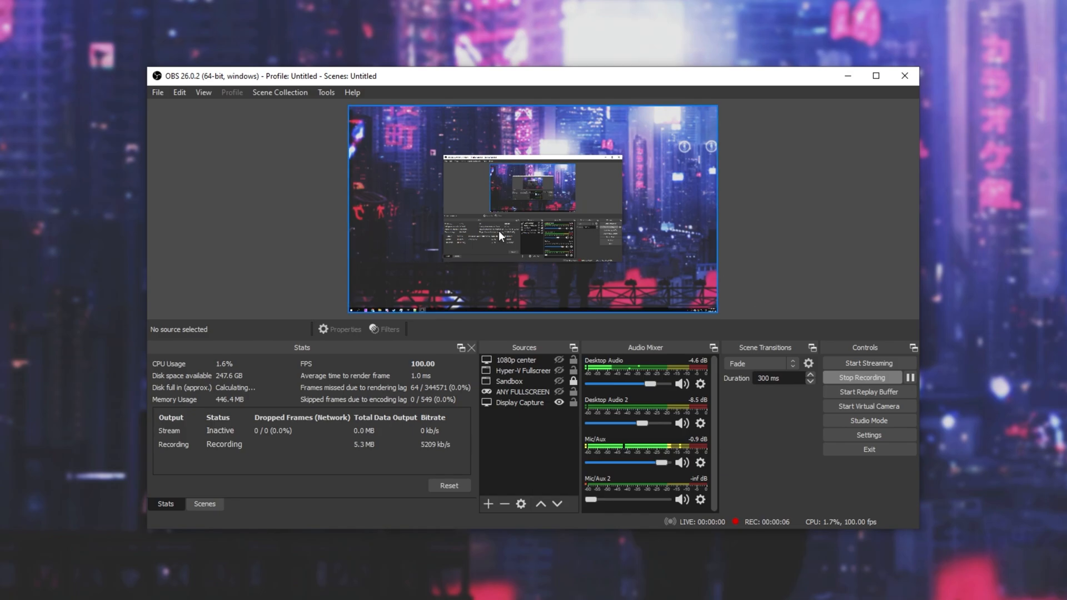
{"action": "left_click", "coordinate": [524, 391]}
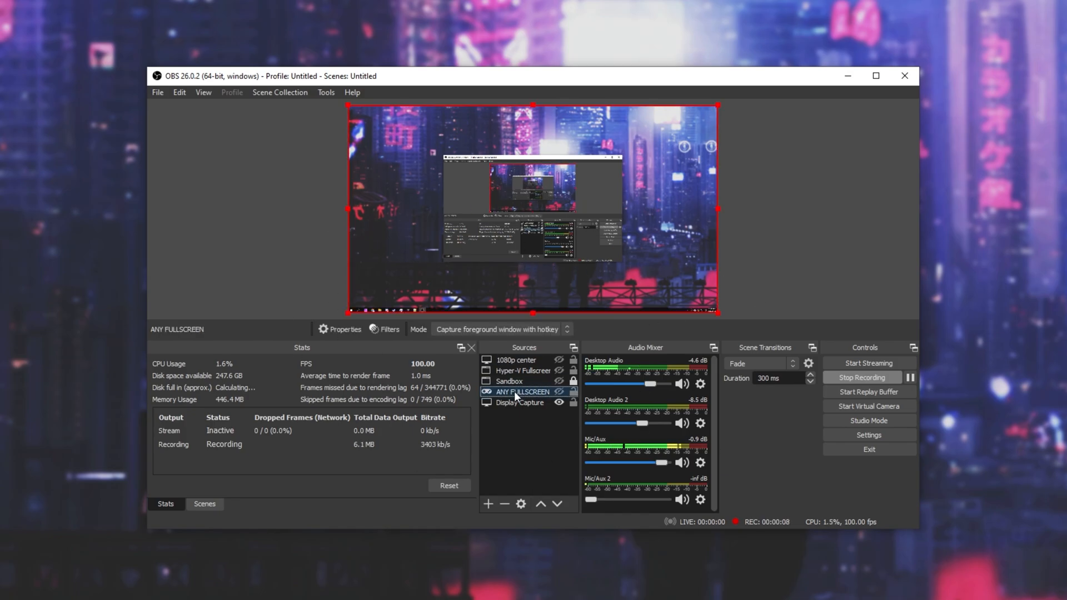
{"action": "left_click", "coordinate": [343, 330]}
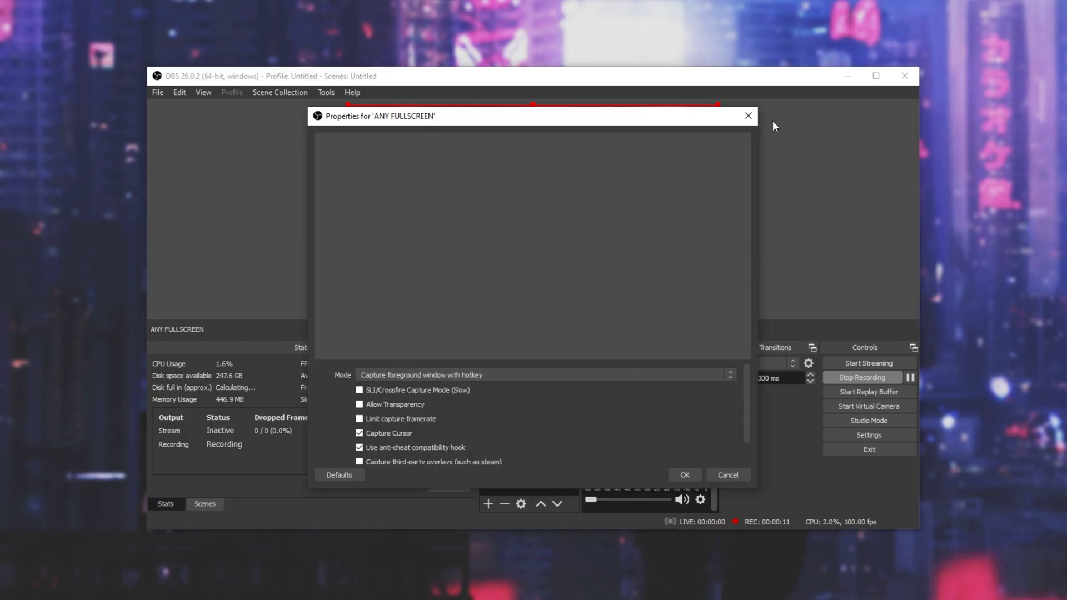
{"action": "left_click", "coordinate": [684, 474]}
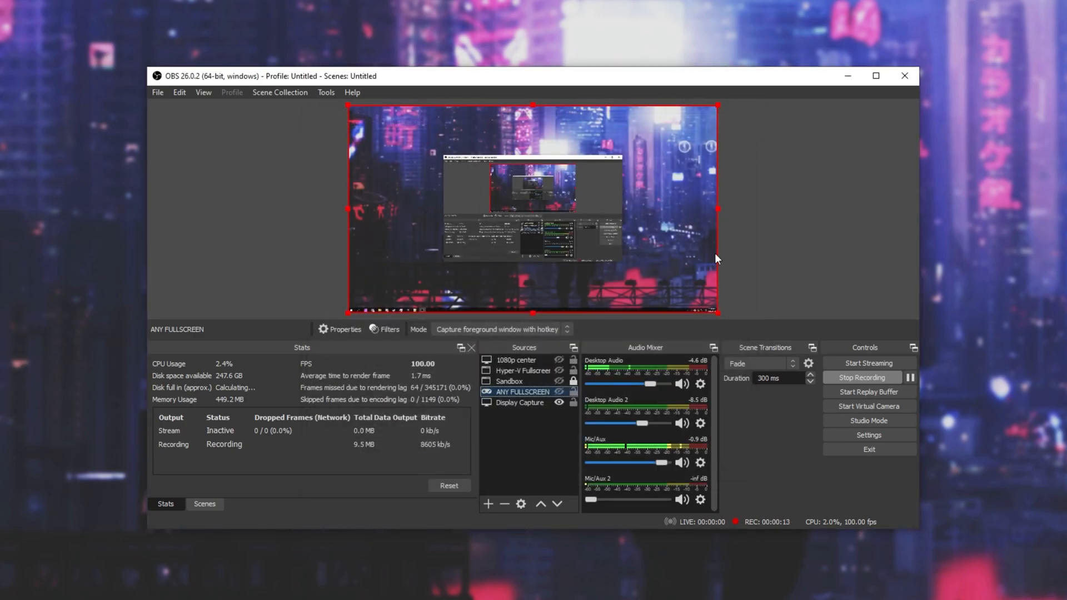
{"action": "mouse_move", "coordinate": [415, 271]}
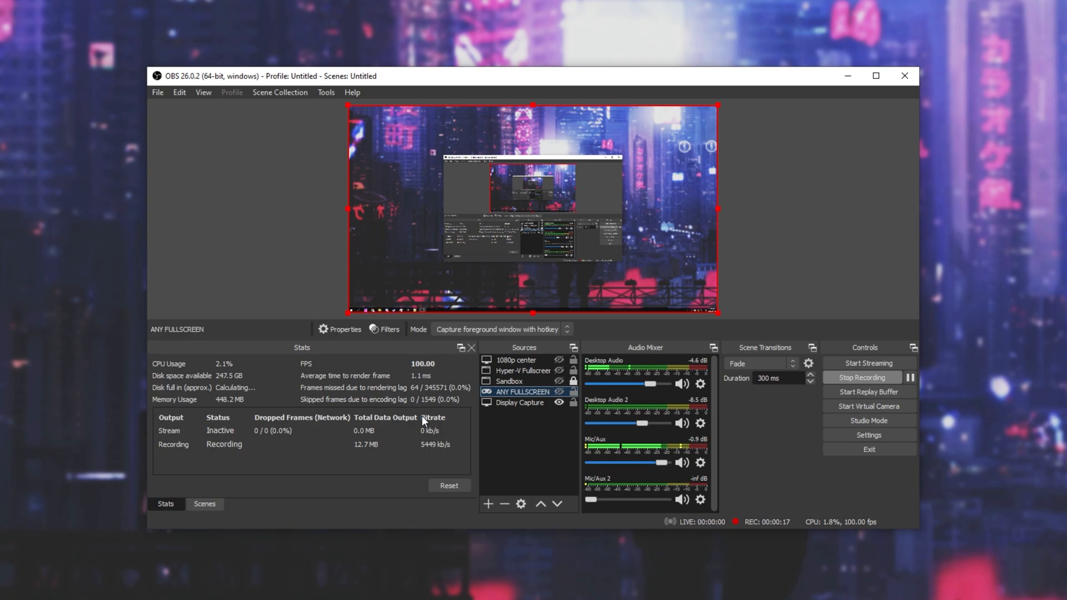
Step: Select the Display Capture source, then return to the ANY FULLSCREEN source
{"action": "left_click", "coordinate": [519, 402]}
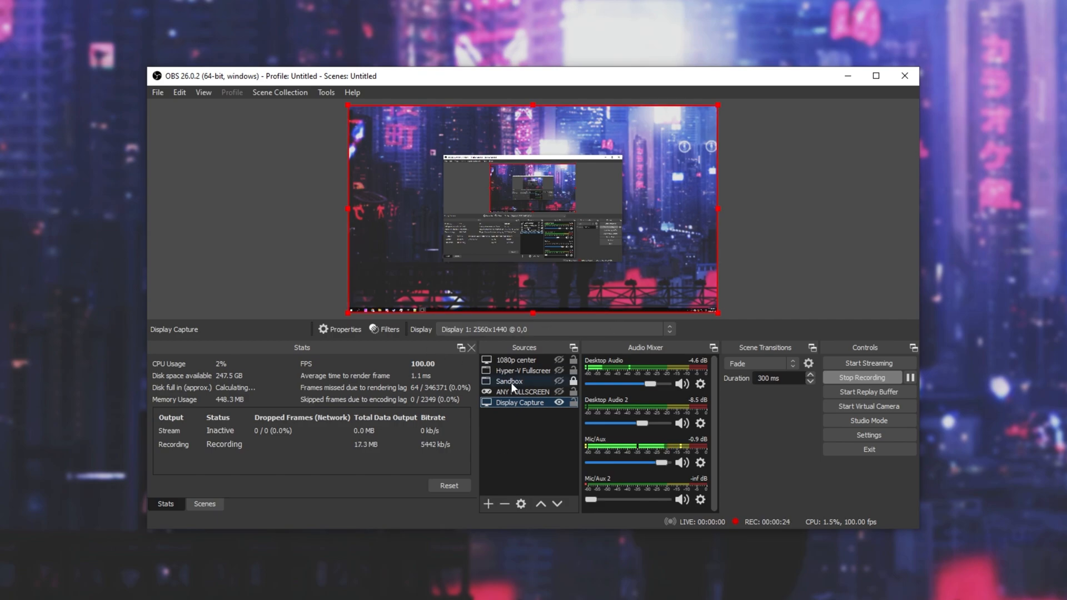
{"action": "left_click", "coordinate": [519, 402]}
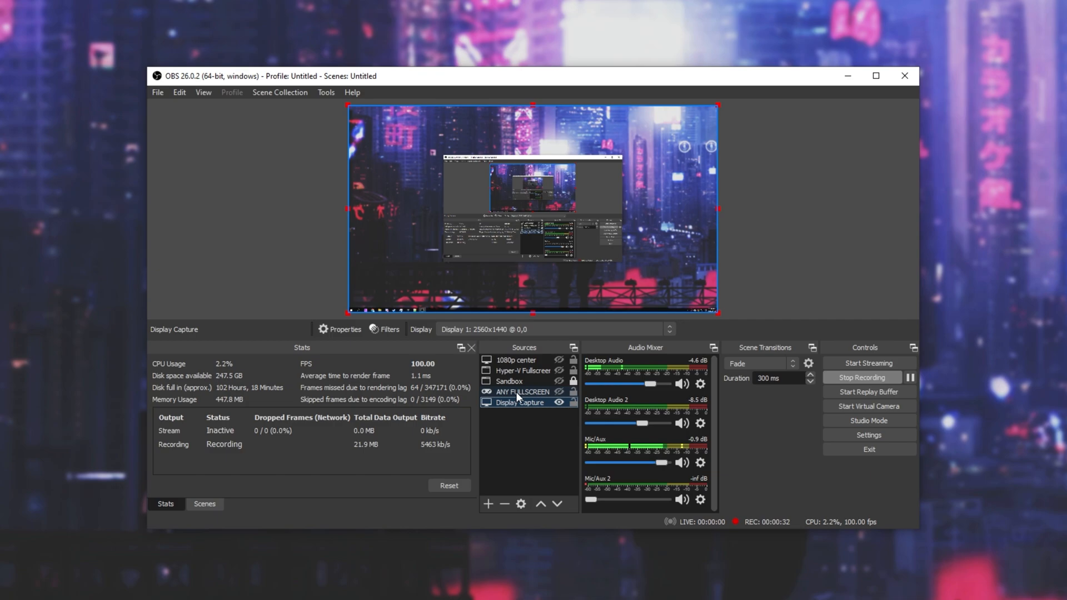
{"action": "left_click", "coordinate": [523, 391]}
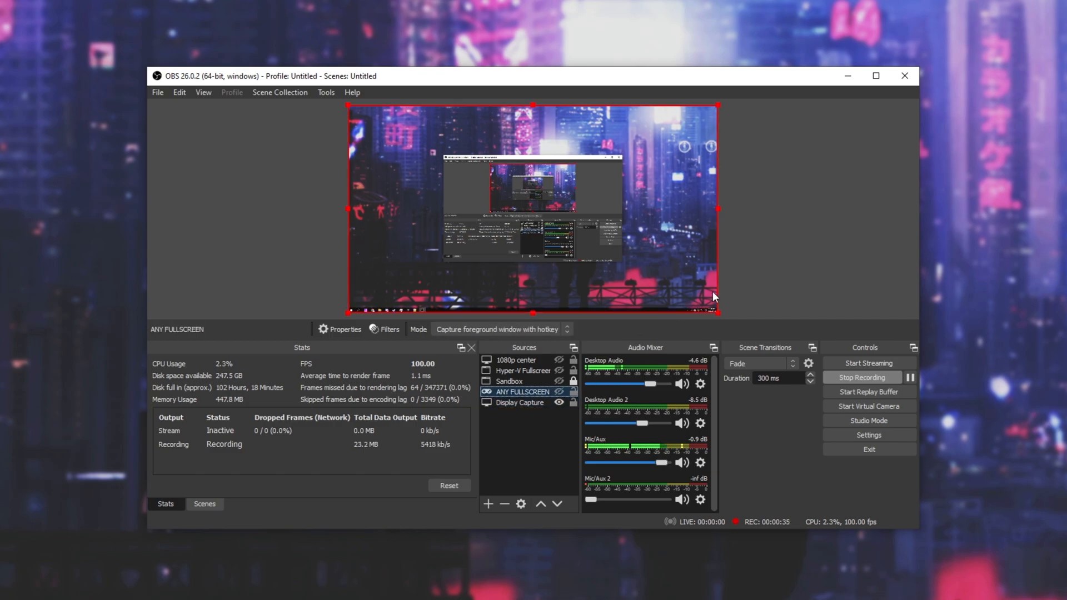
{"action": "mouse_move", "coordinate": [821, 68]}
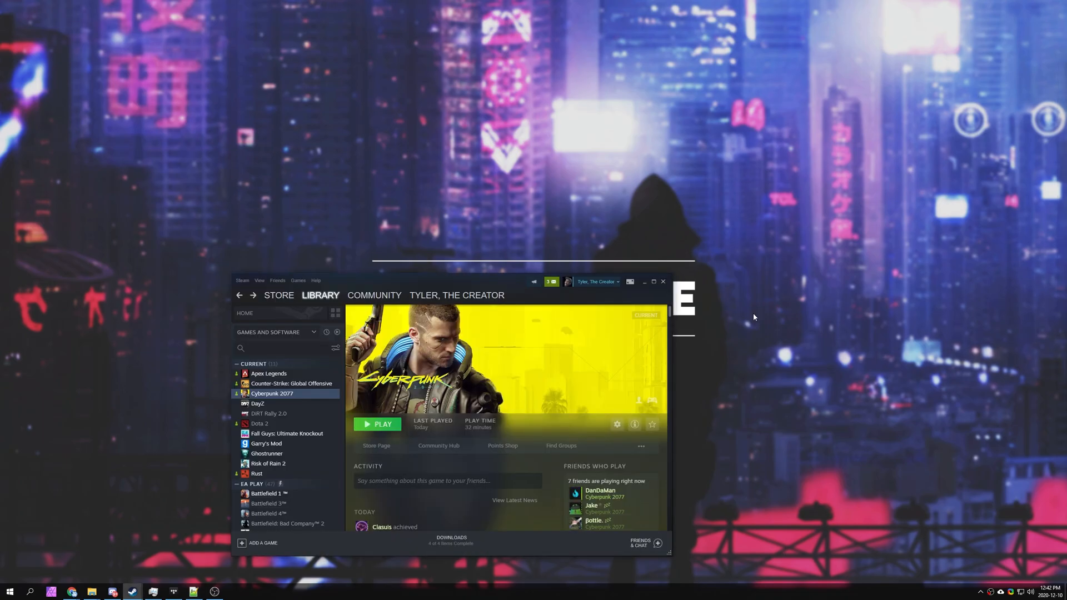
Step: Launch Cyberpunk 2077 from the Steam library while OBS keeps recording
{"action": "left_click", "coordinate": [379, 423]}
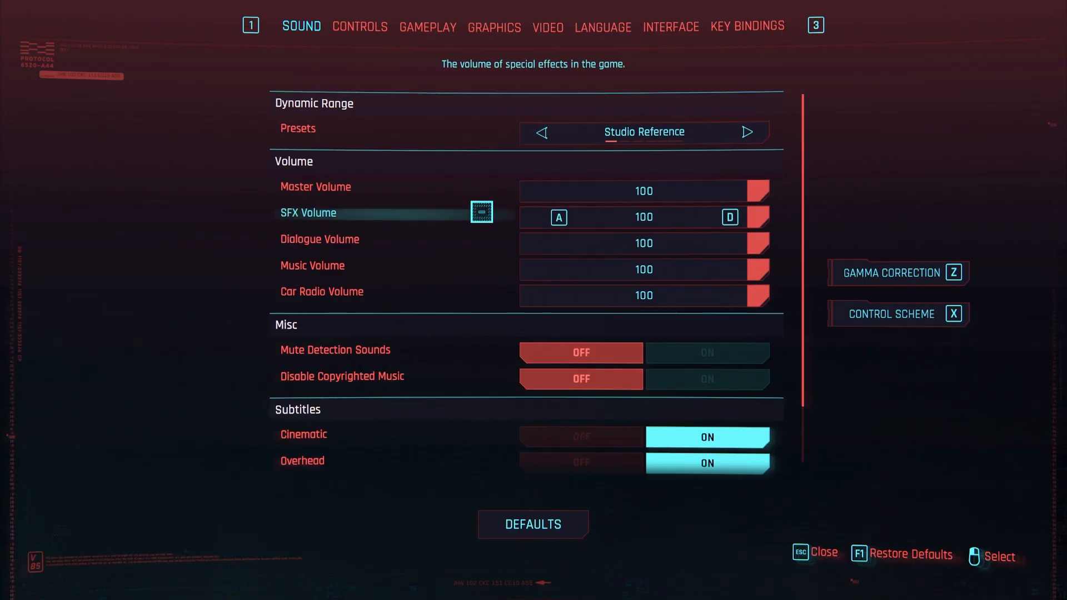
Step: In Video settings, cycle VSync through other caps including 144, then leave it Off
{"action": "left_click", "coordinate": [547, 27]}
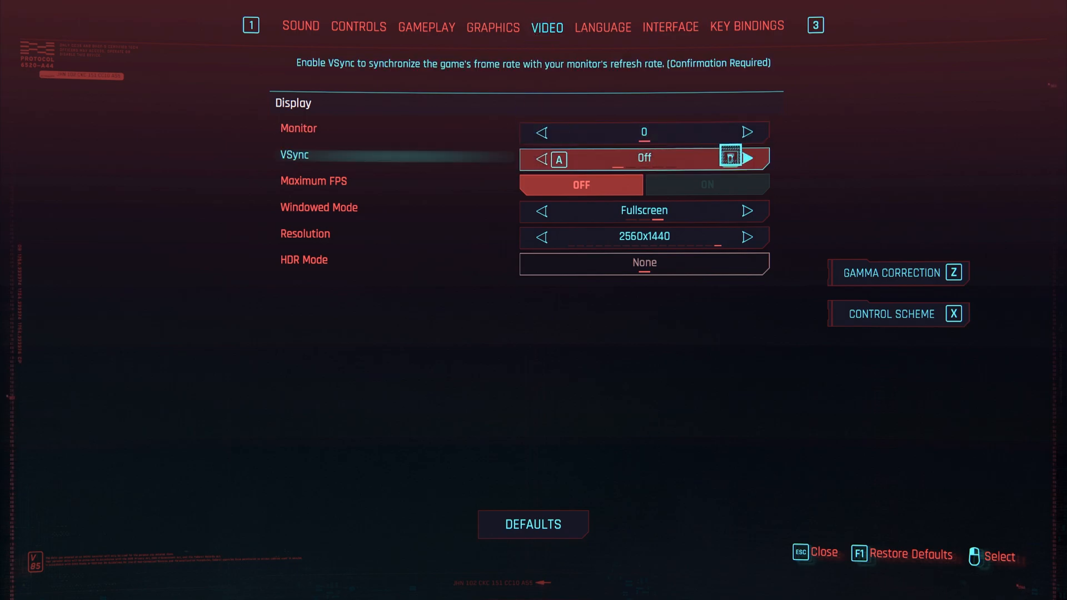
{"action": "left_click", "coordinate": [748, 159]}
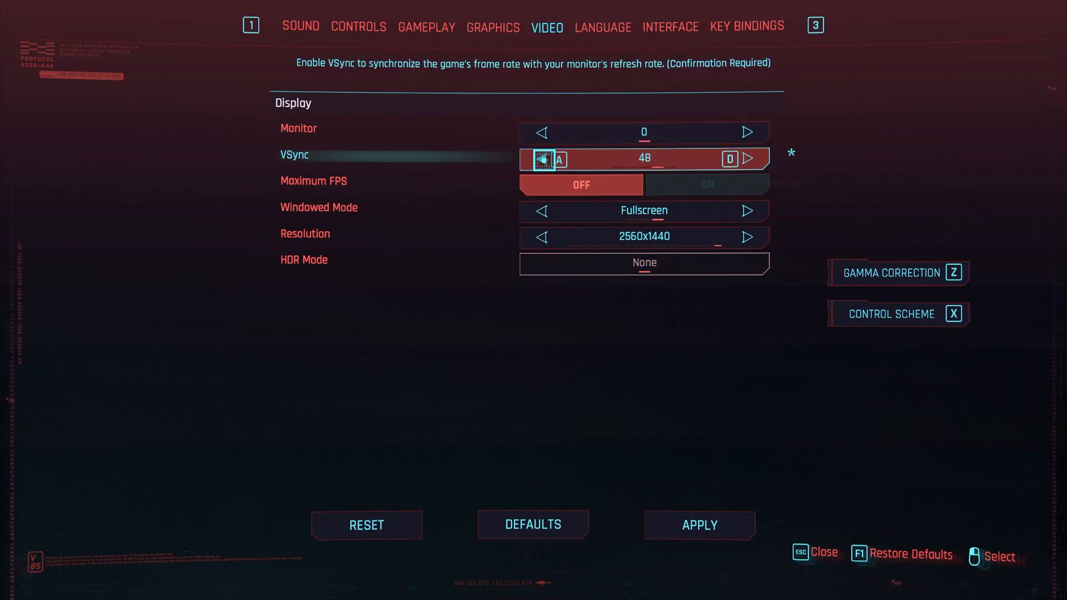
{"action": "left_click", "coordinate": [747, 159]}
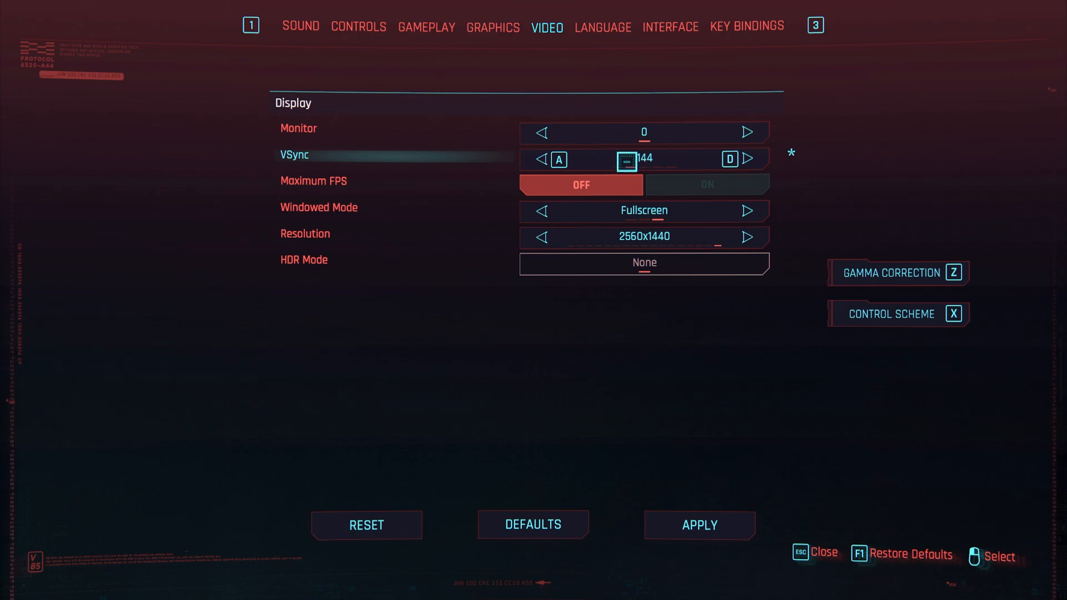
{"action": "left_click", "coordinate": [707, 185]}
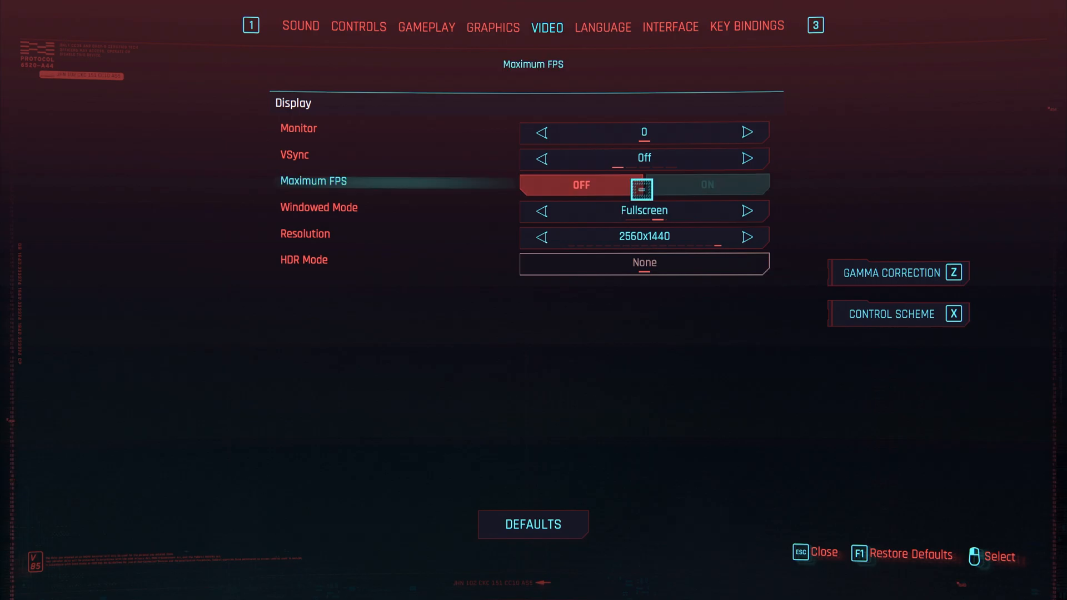
Step: Look over the Graphics settings, then move to the Sound settings
{"action": "left_click", "coordinate": [493, 27]}
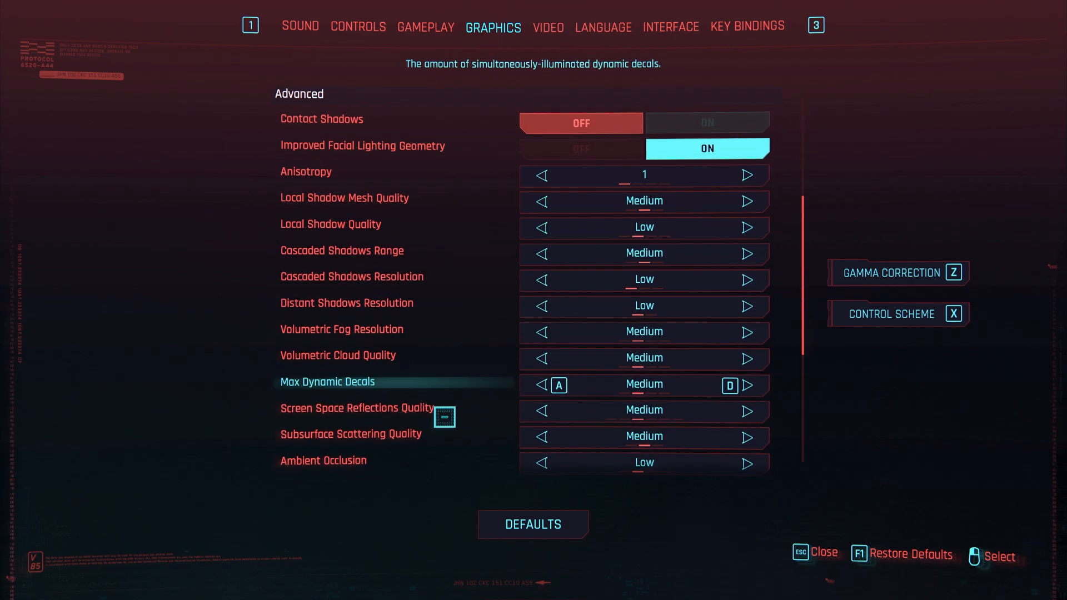
{"action": "scroll", "scroll_direction": "up", "scroll_amount": 3}
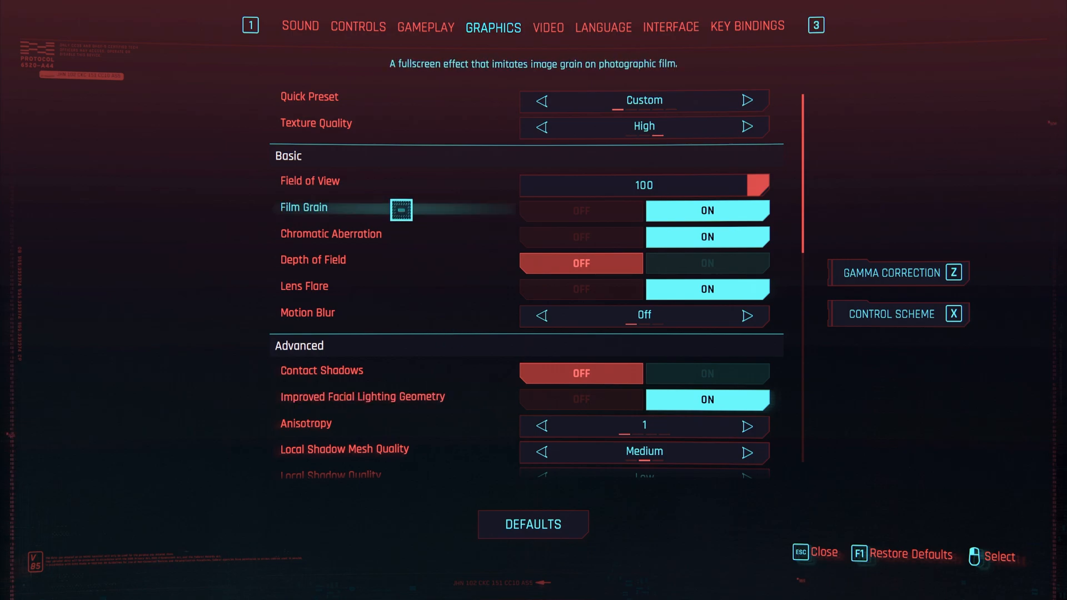
{"action": "left_click", "coordinate": [300, 25]}
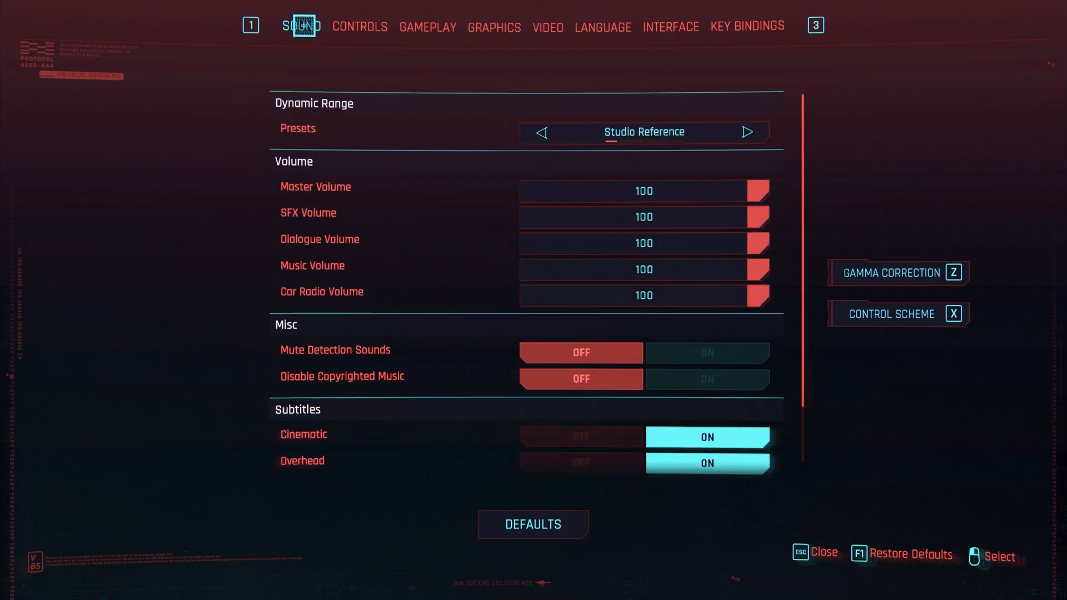
{"action": "mouse_move", "coordinate": [345, 323]}
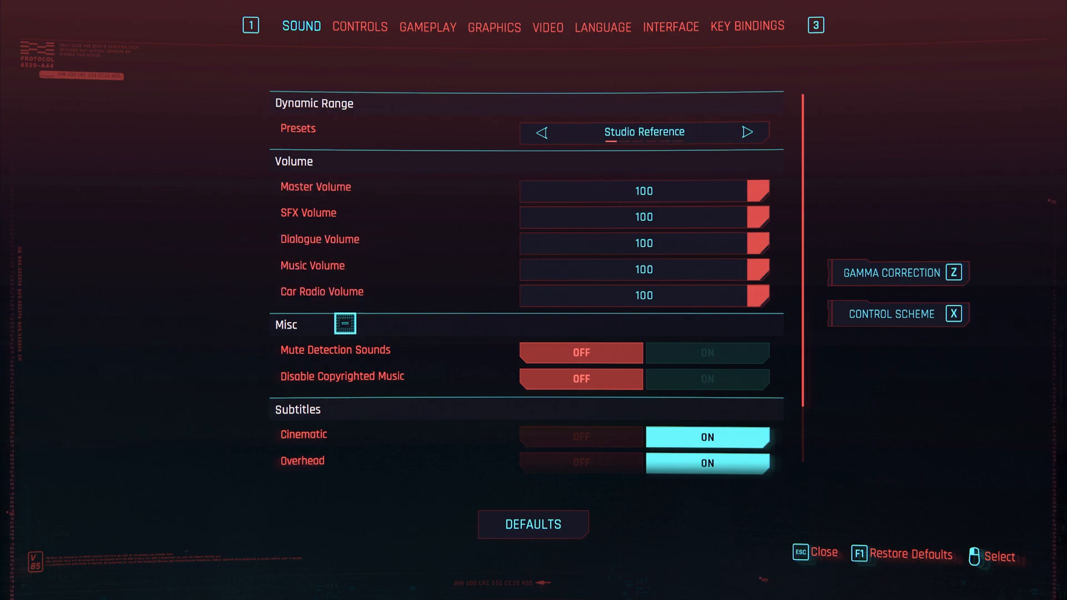
{"action": "mouse_move", "coordinate": [335, 351]}
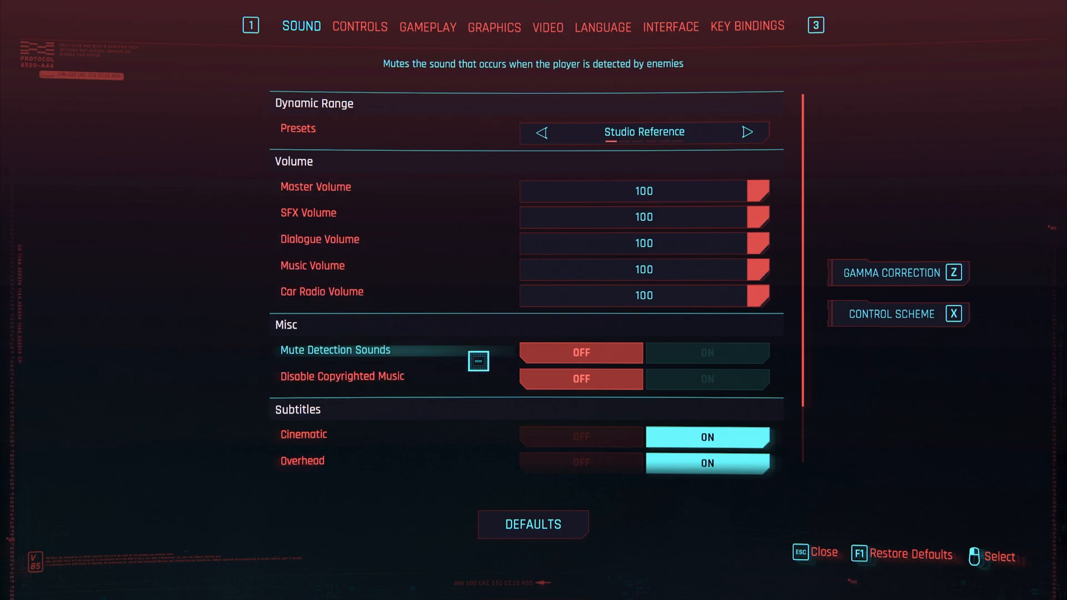
{"action": "mouse_move", "coordinate": [341, 377]}
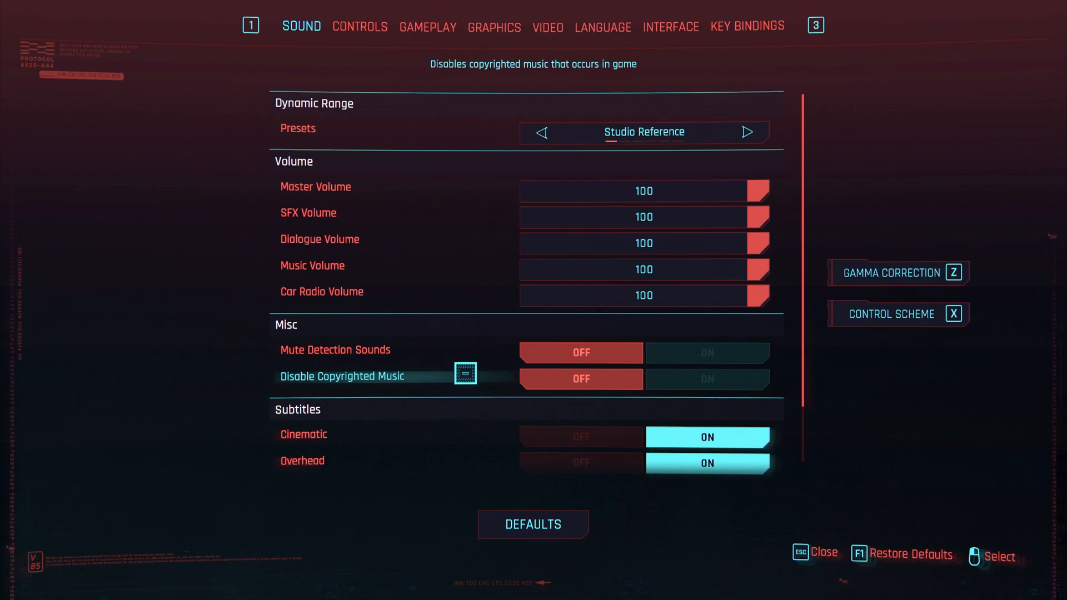
Step: Toggle Disable Copyrighted Music on and back off, then return to the main menu
{"action": "left_click", "coordinate": [707, 379]}
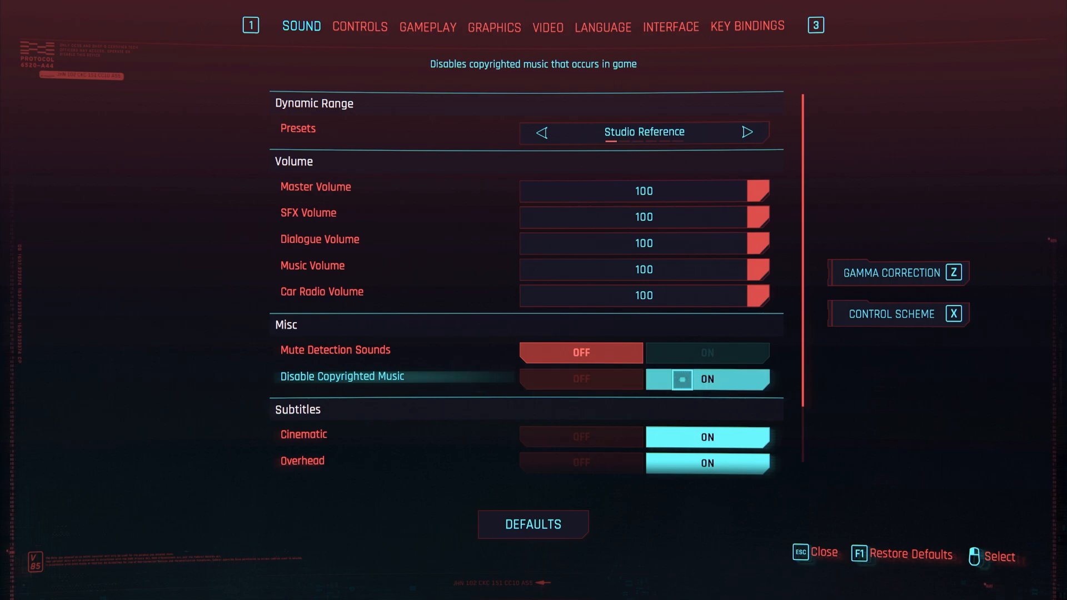
{"action": "mouse_move", "coordinate": [672, 284]}
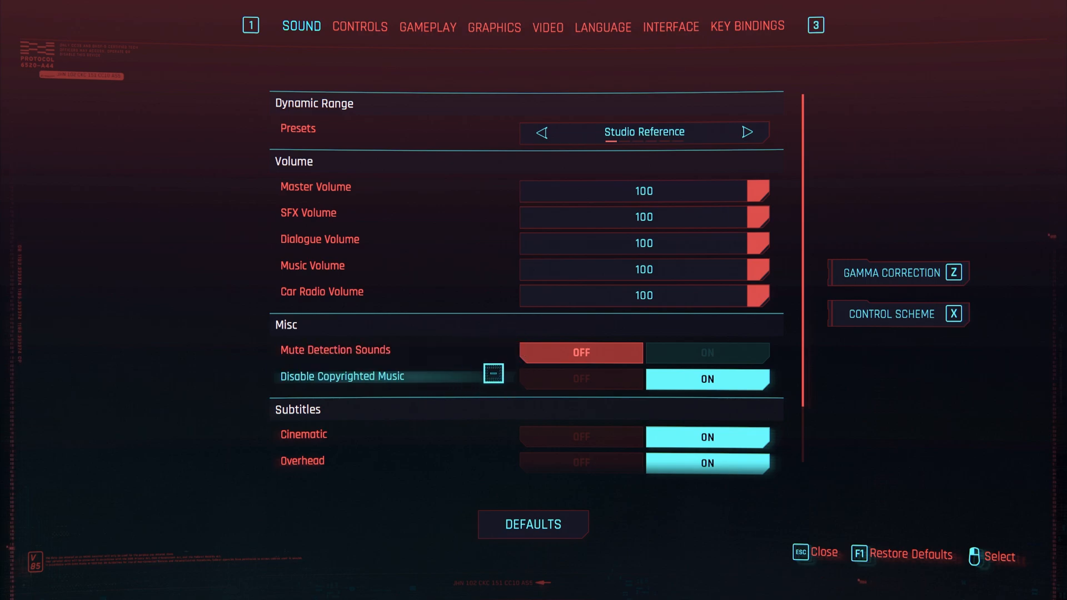
{"action": "left_click", "coordinate": [580, 379]}
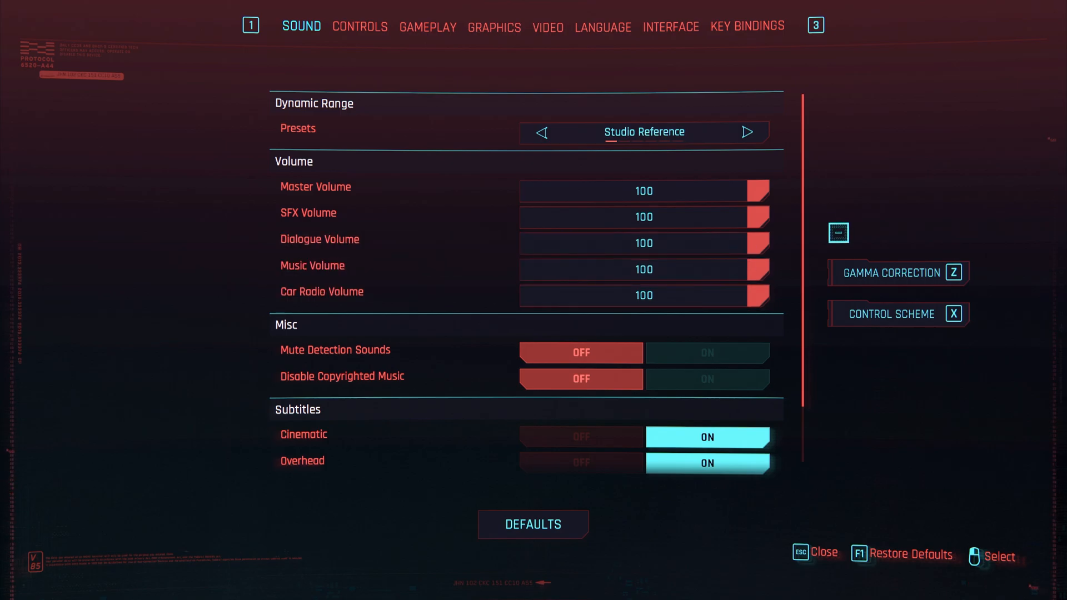
{"action": "key", "text": "Escape"}
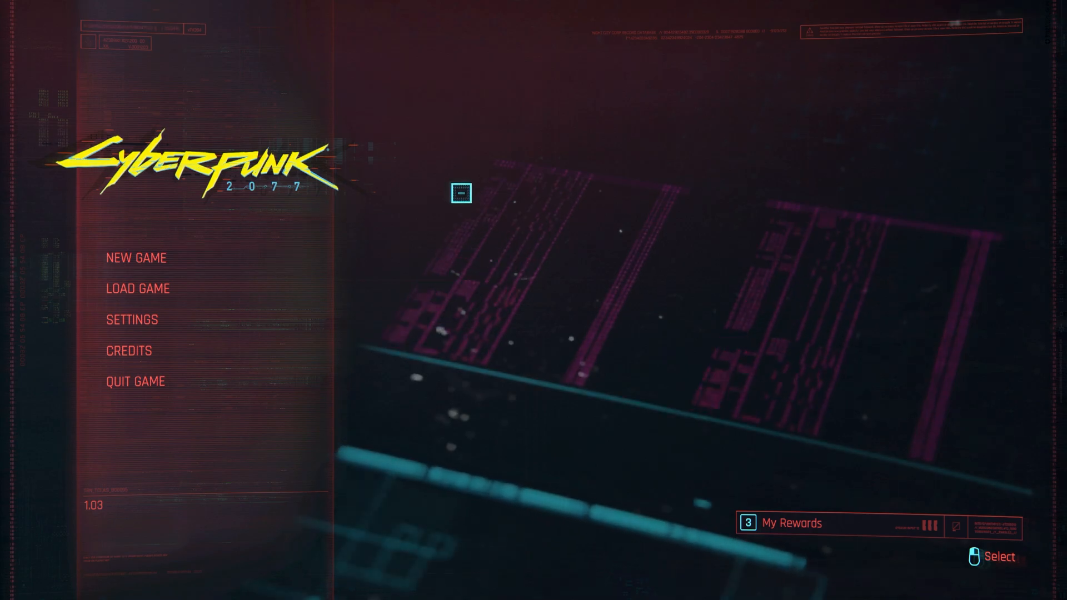